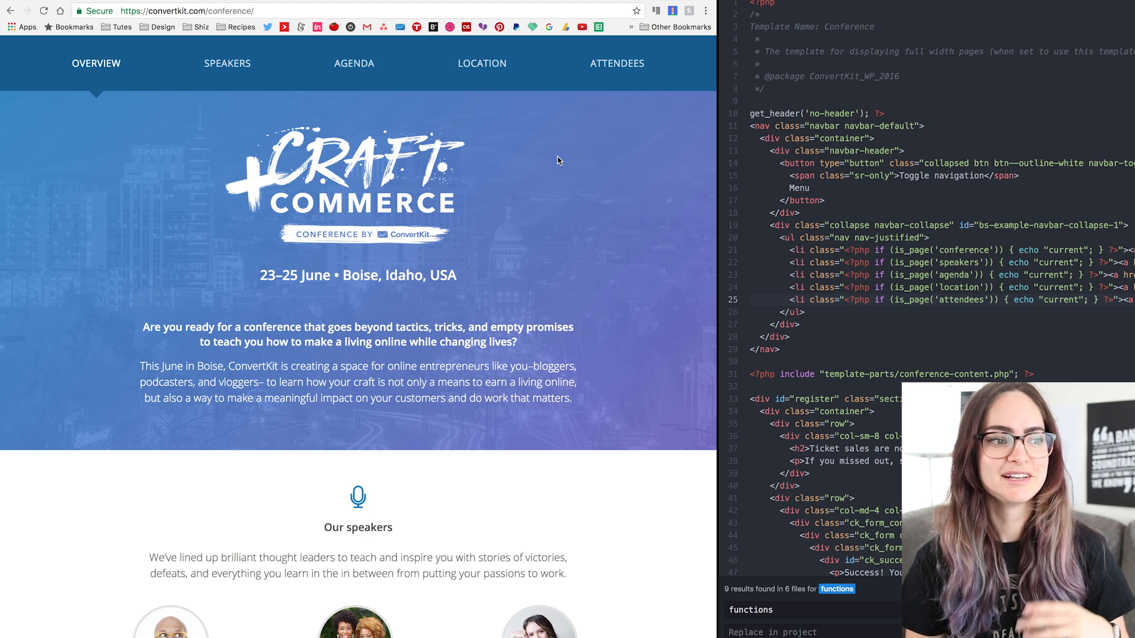
pyautogui.moveTo(831, 107)
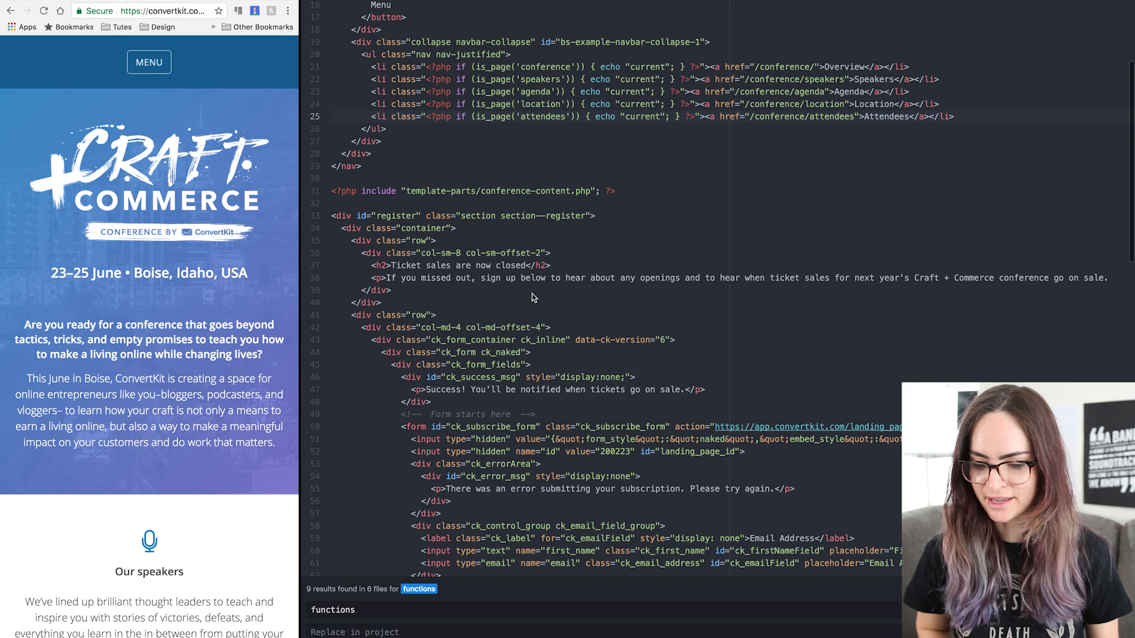
# Scroll through template-parts/conference-content.php to view its is_page() include logic.
pyautogui.scroll(-3)
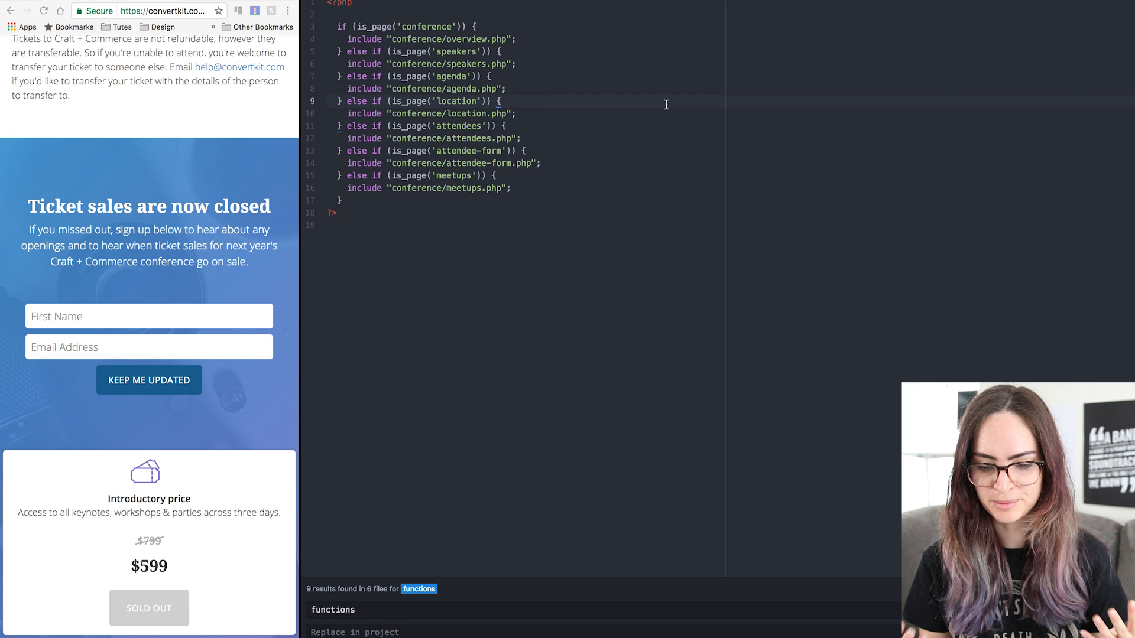
# Browse the Speakers page bios and close a speaker's bio popup.
pyautogui.click(500, 100)
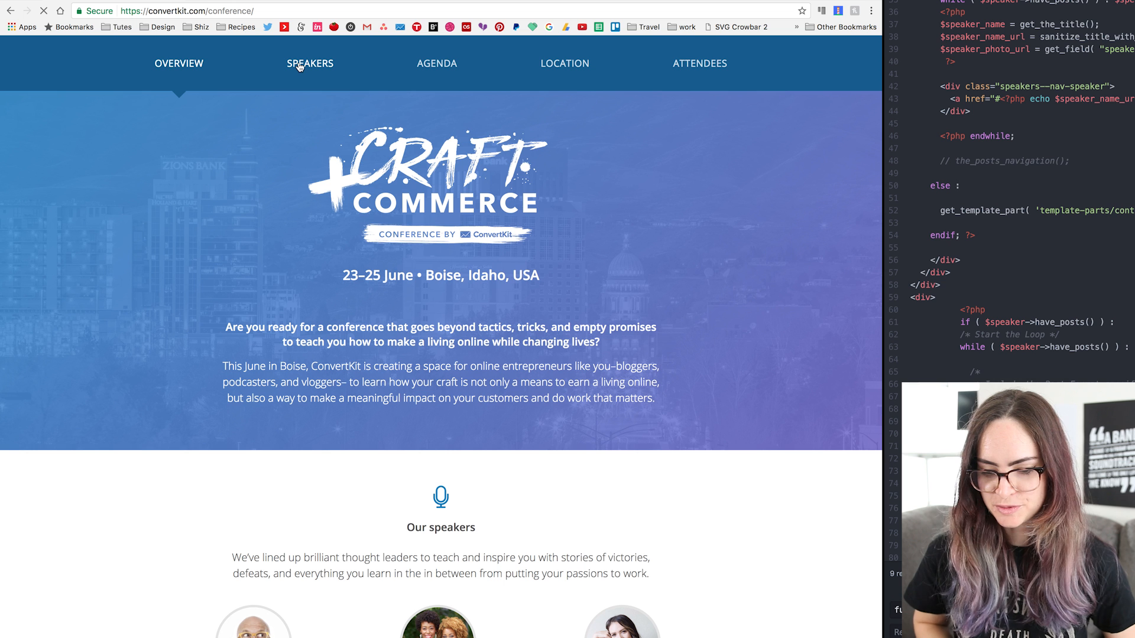
pyautogui.click(310, 64)
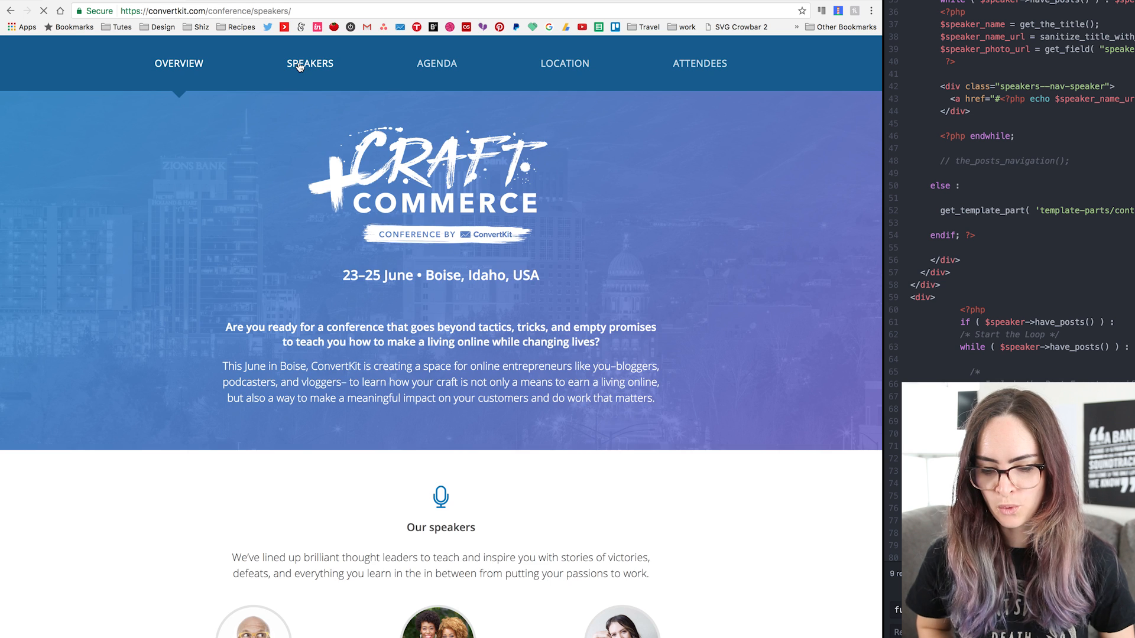
pyautogui.click(310, 63)
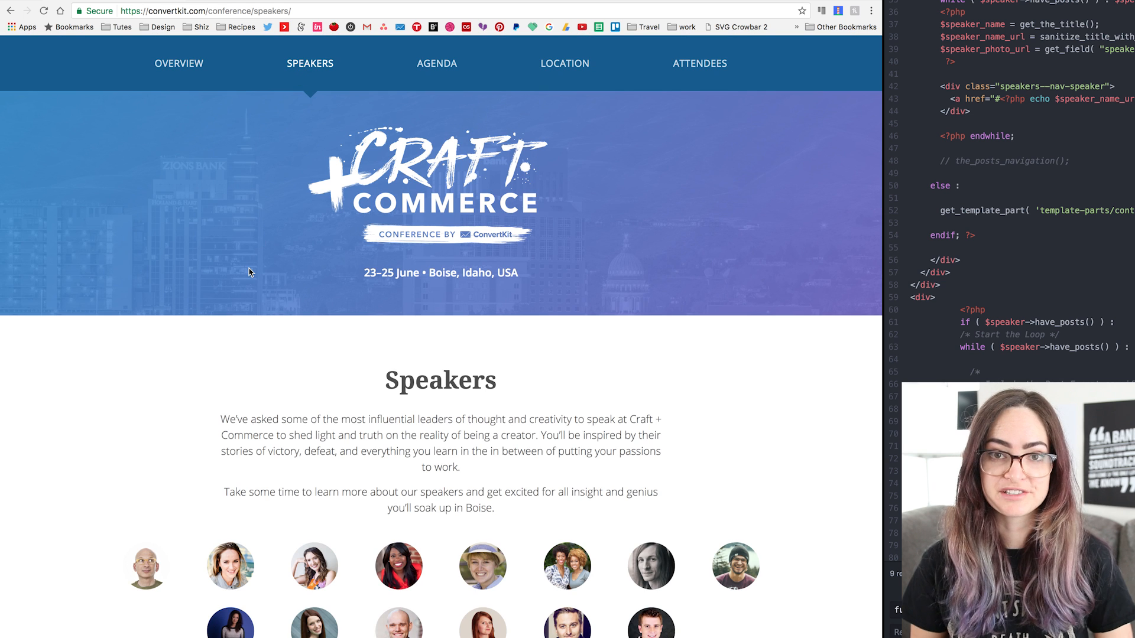
pyautogui.scroll(-3)
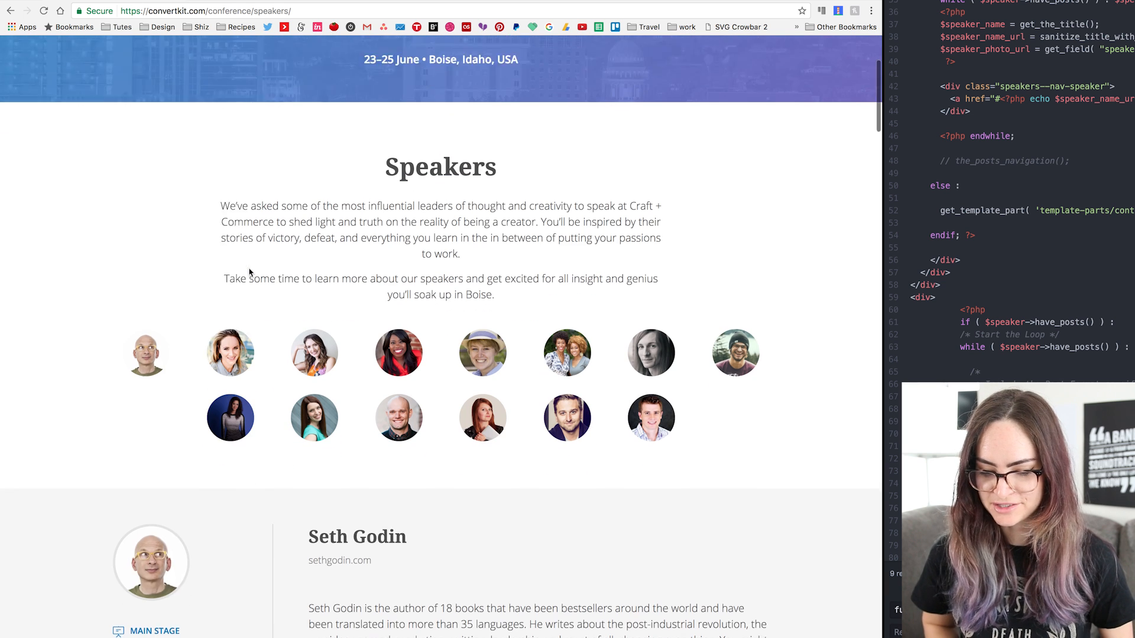
pyautogui.scroll(-3)
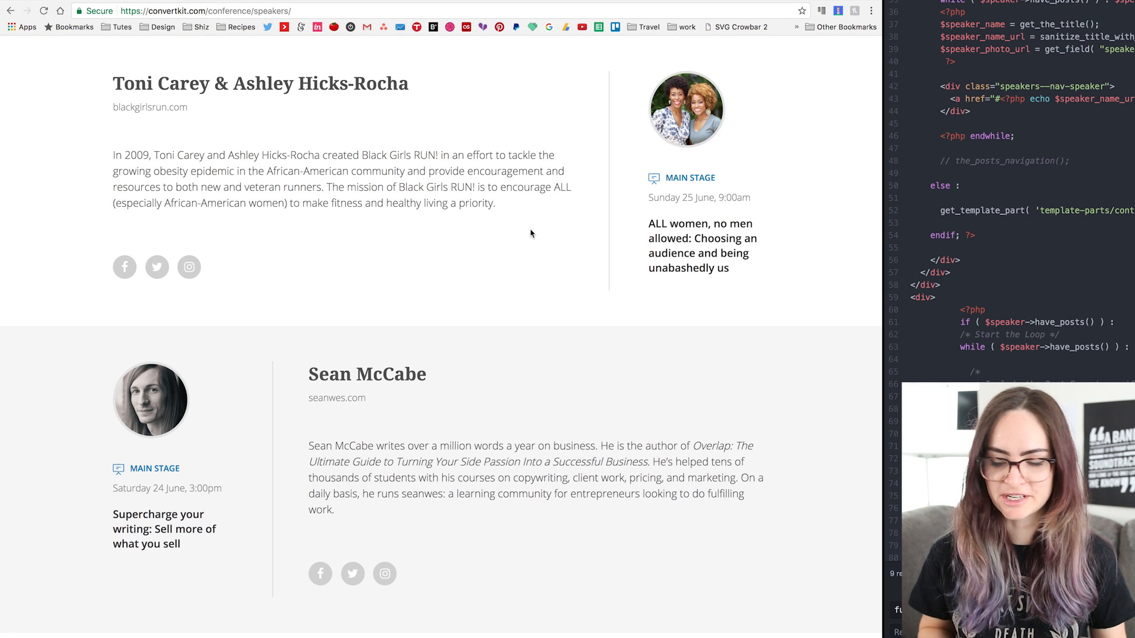
pyautogui.moveTo(416, 303)
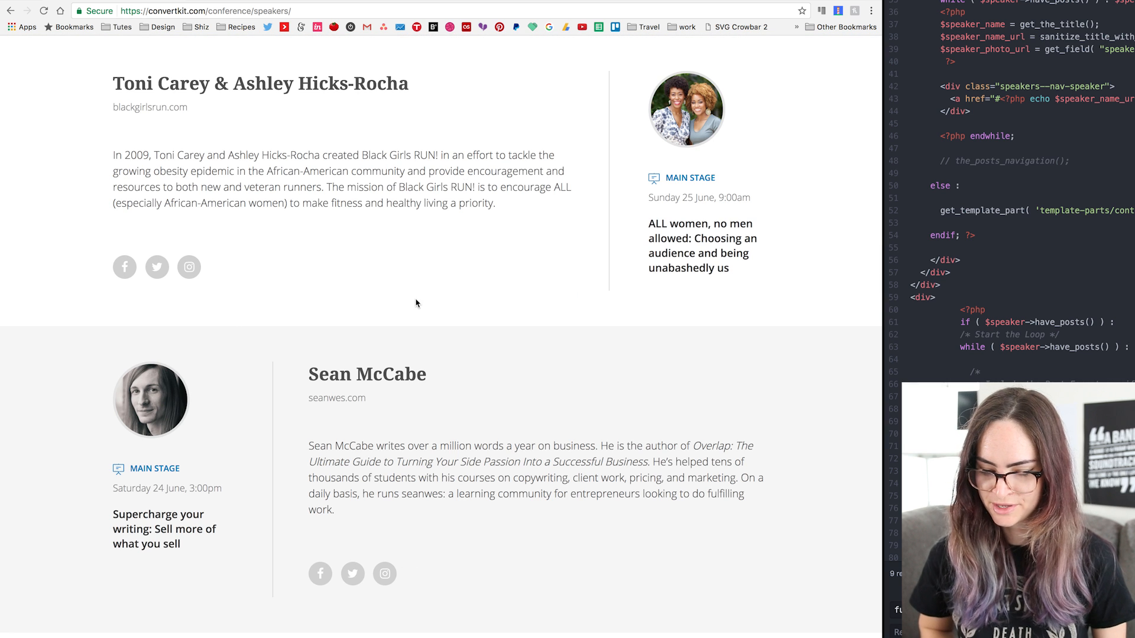
pyautogui.scroll(-3)
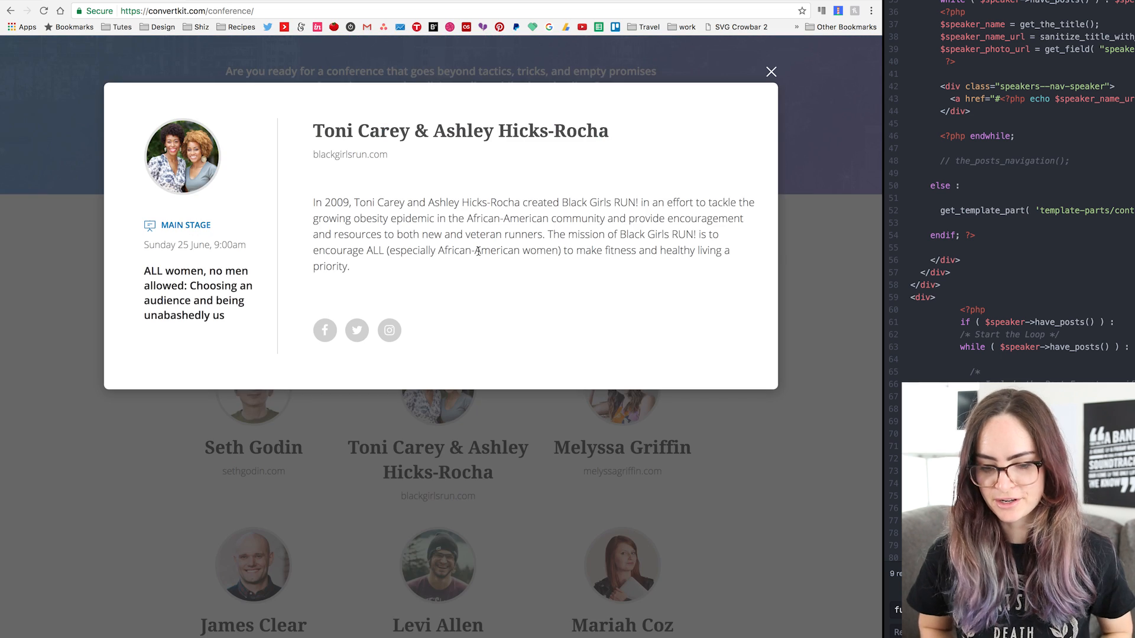
pyautogui.click(770, 71)
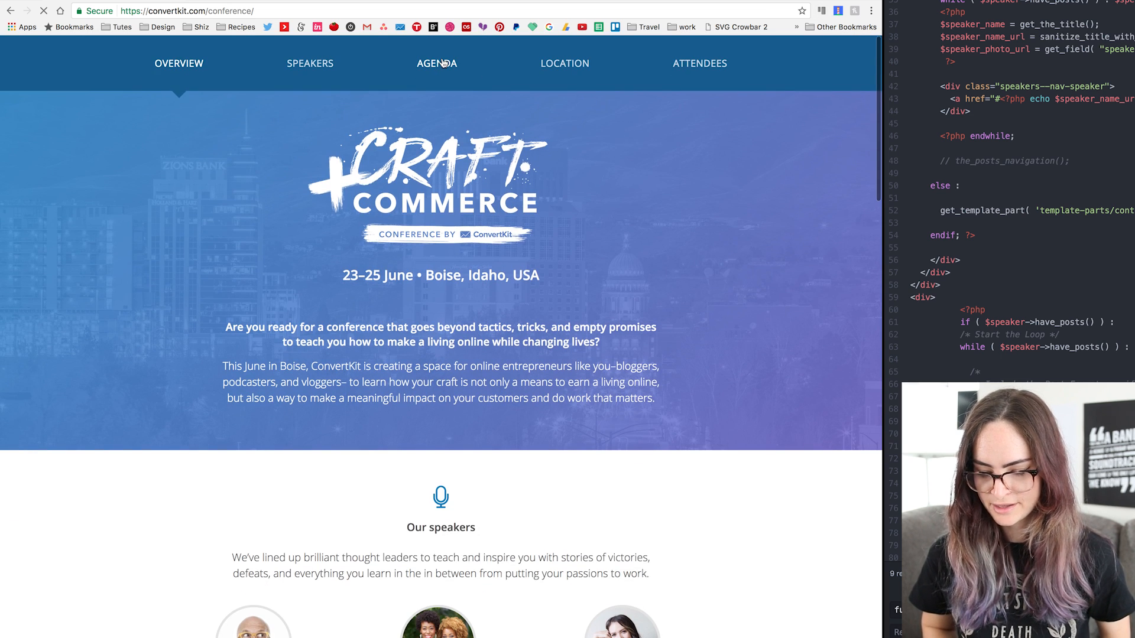
# Scroll through the Agenda page, then return to the Speakers page.
pyautogui.click(435, 63)
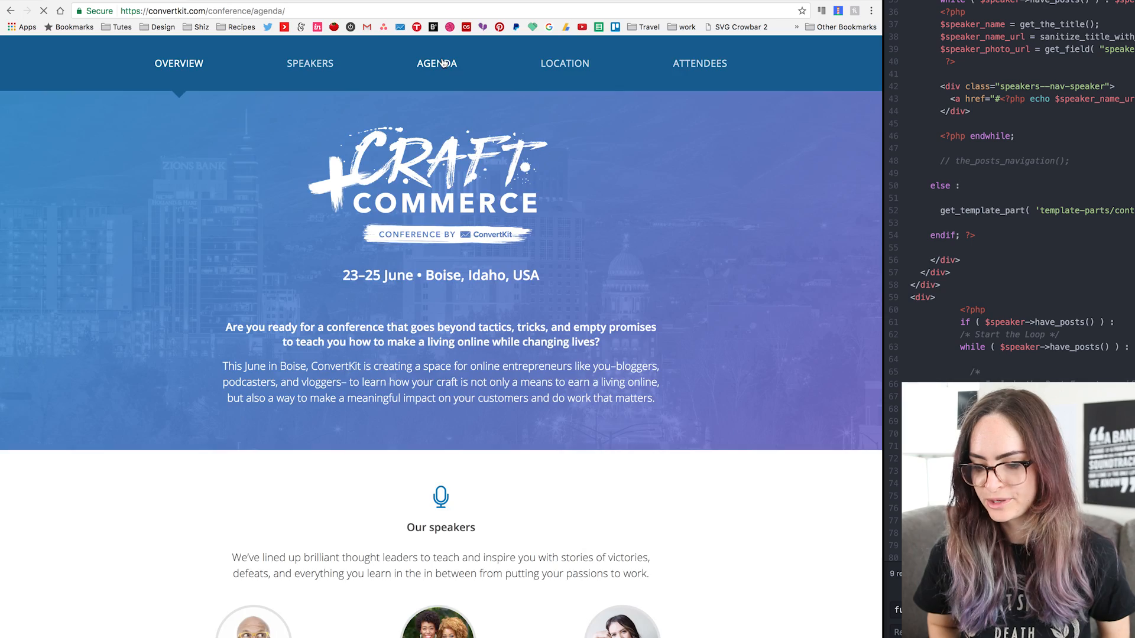
pyautogui.scroll(-3)
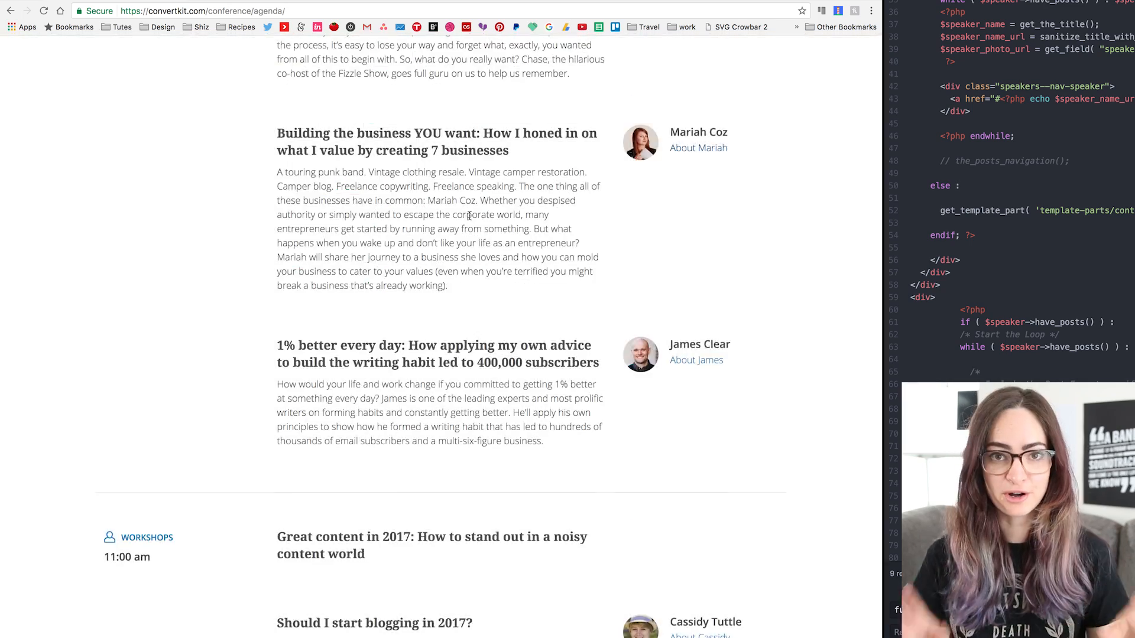
pyautogui.click(310, 64)
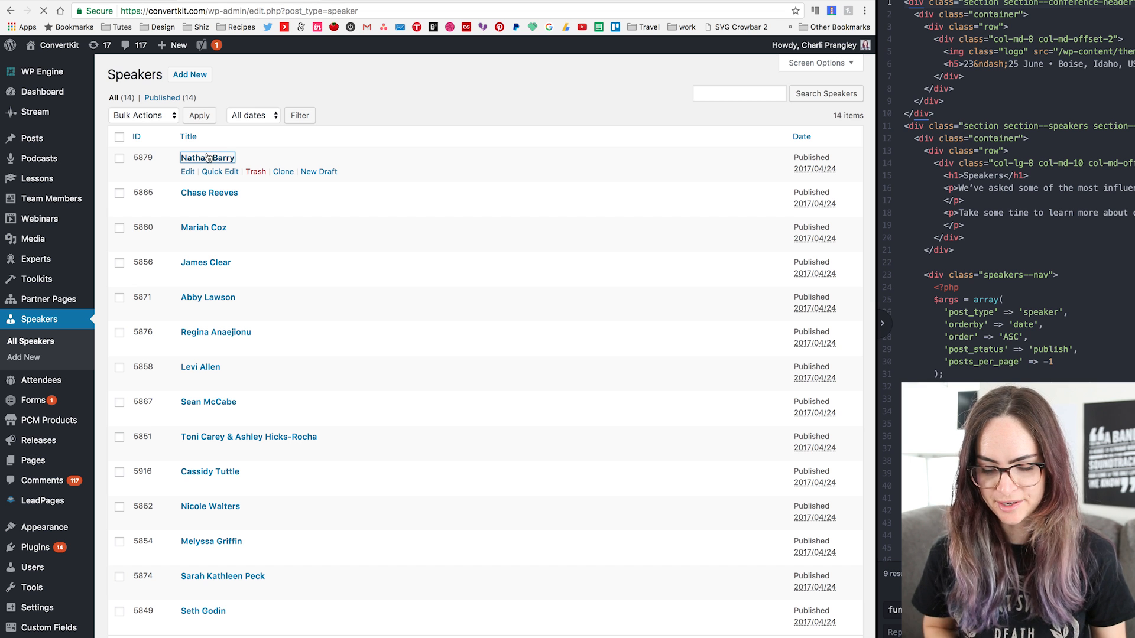
# Open the first speaker's edit screen and scroll its photo, talk and social fields.
pyautogui.click(187, 171)
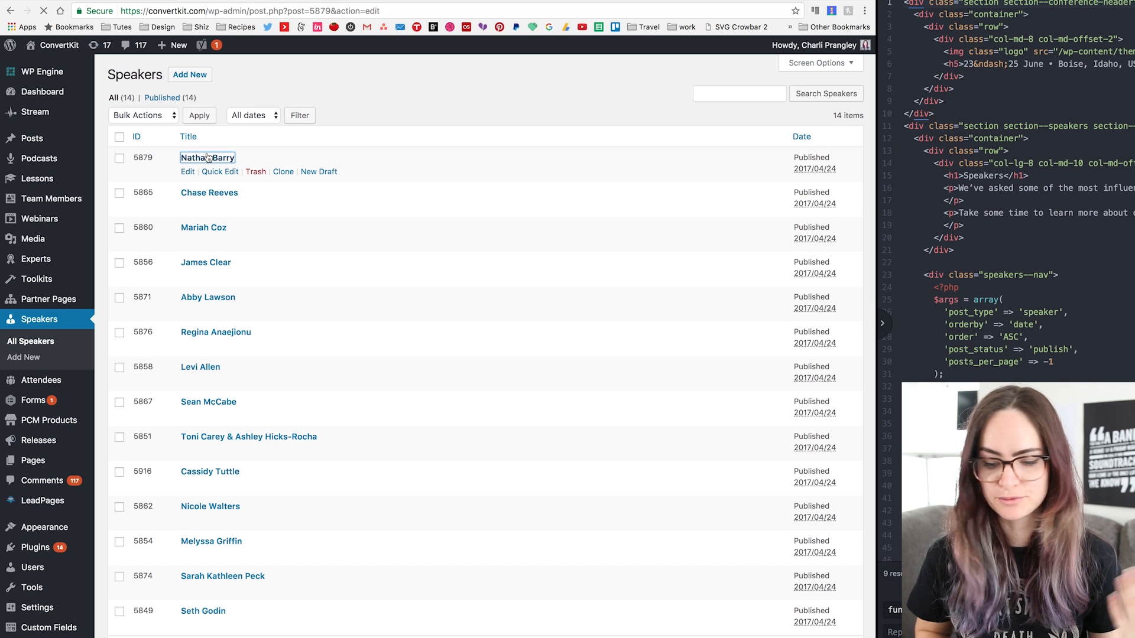
pyautogui.click(207, 158)
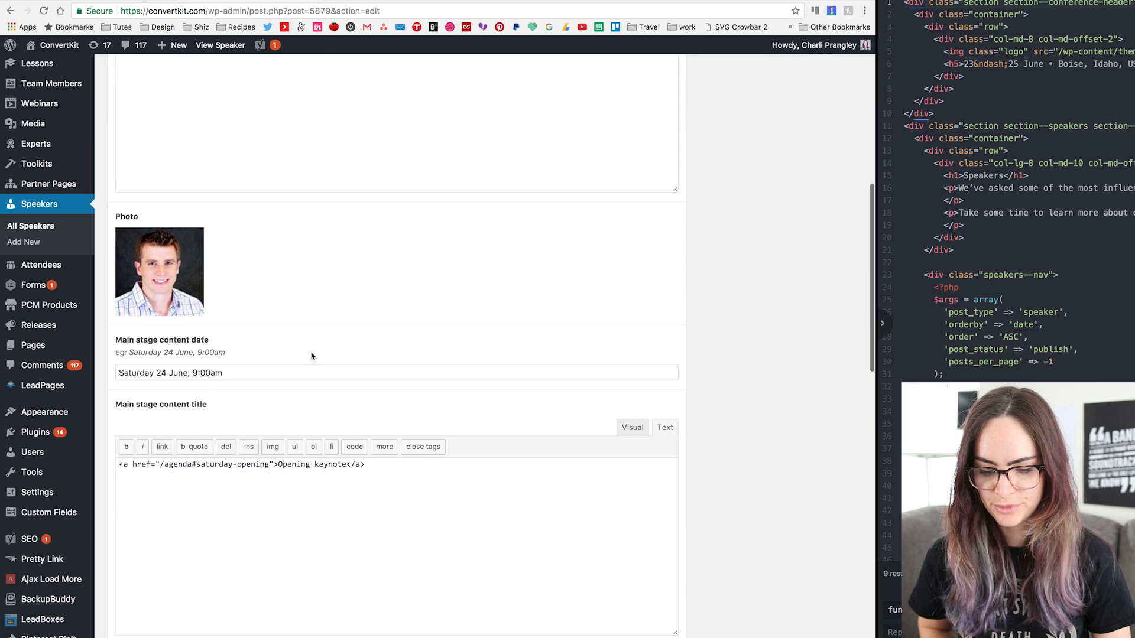
pyautogui.scroll(-3)
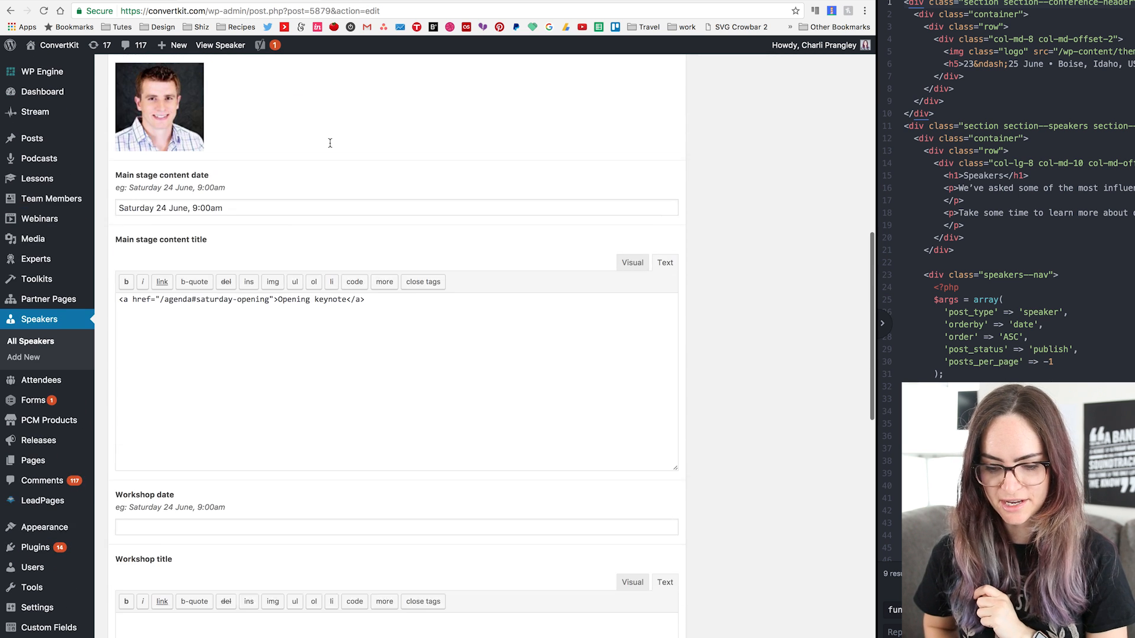
pyautogui.scroll(-3)
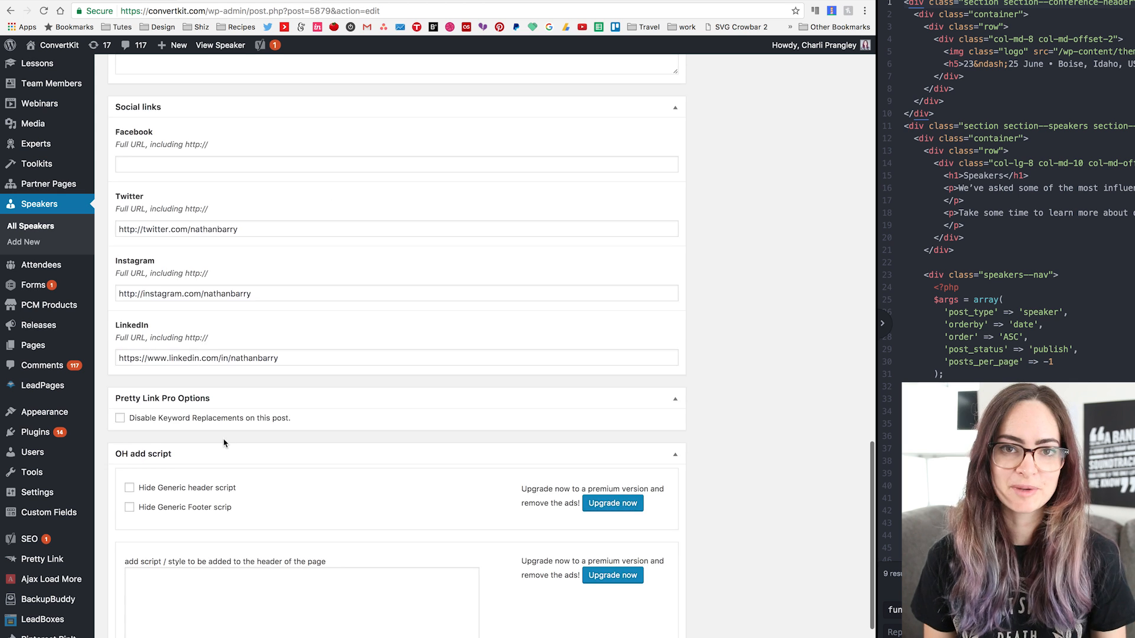
pyautogui.scroll(3)
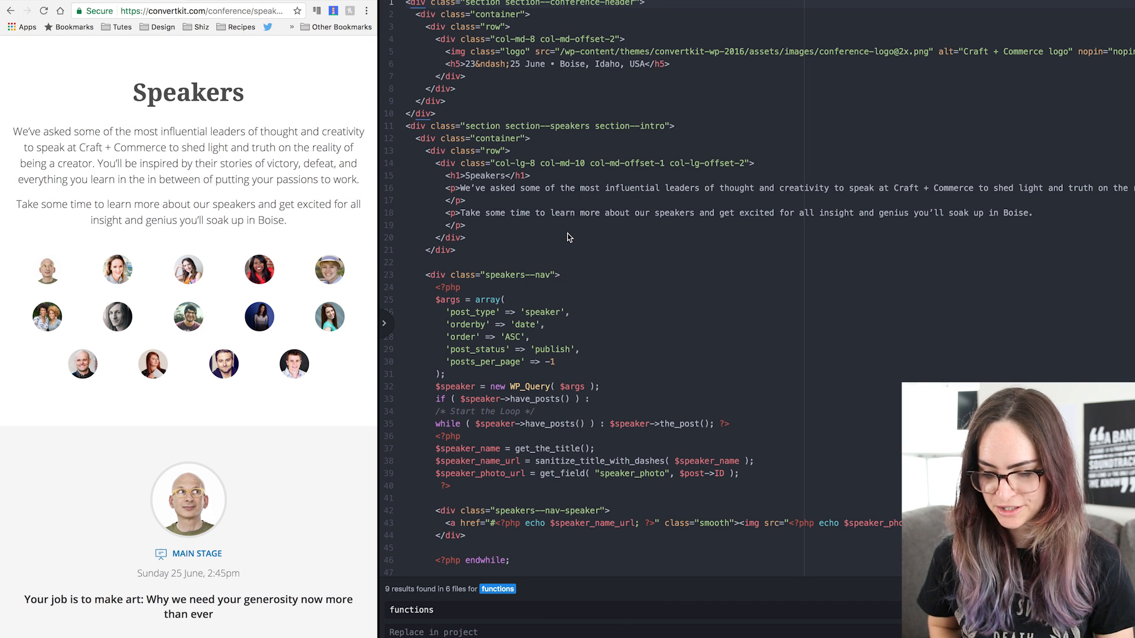
pyautogui.moveTo(512, 206)
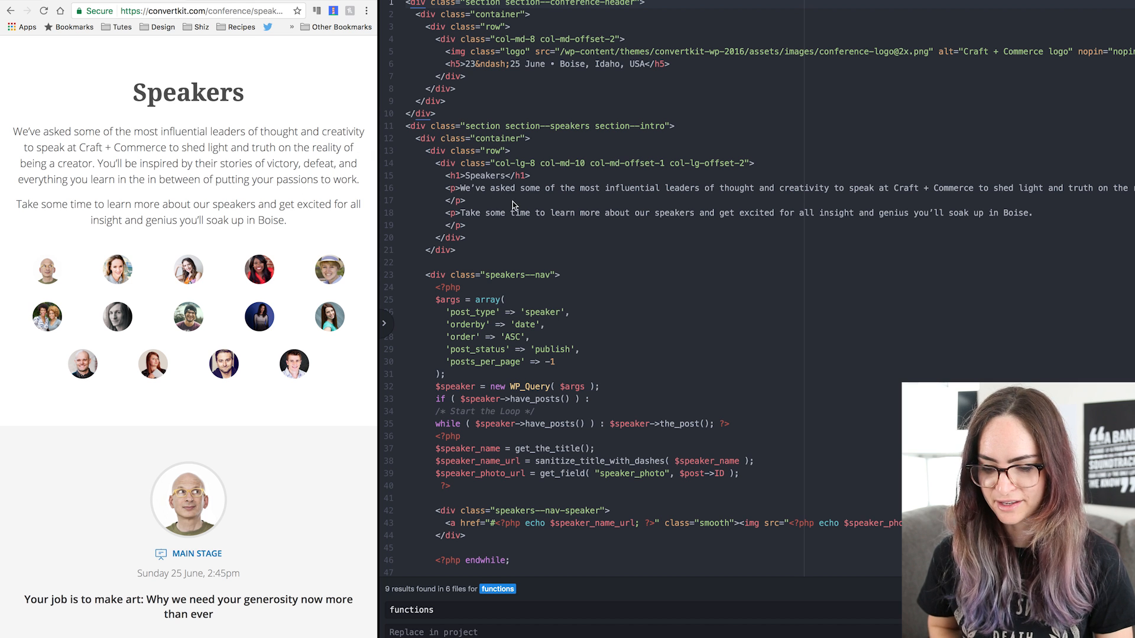
pyautogui.scroll(-3)
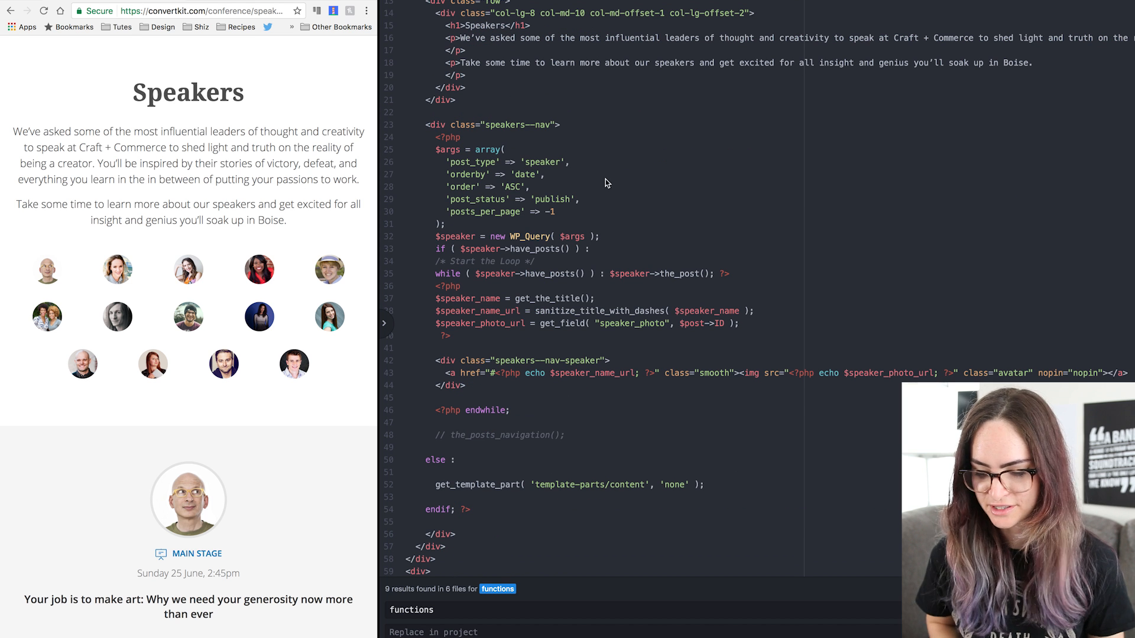
pyautogui.moveTo(484, 230)
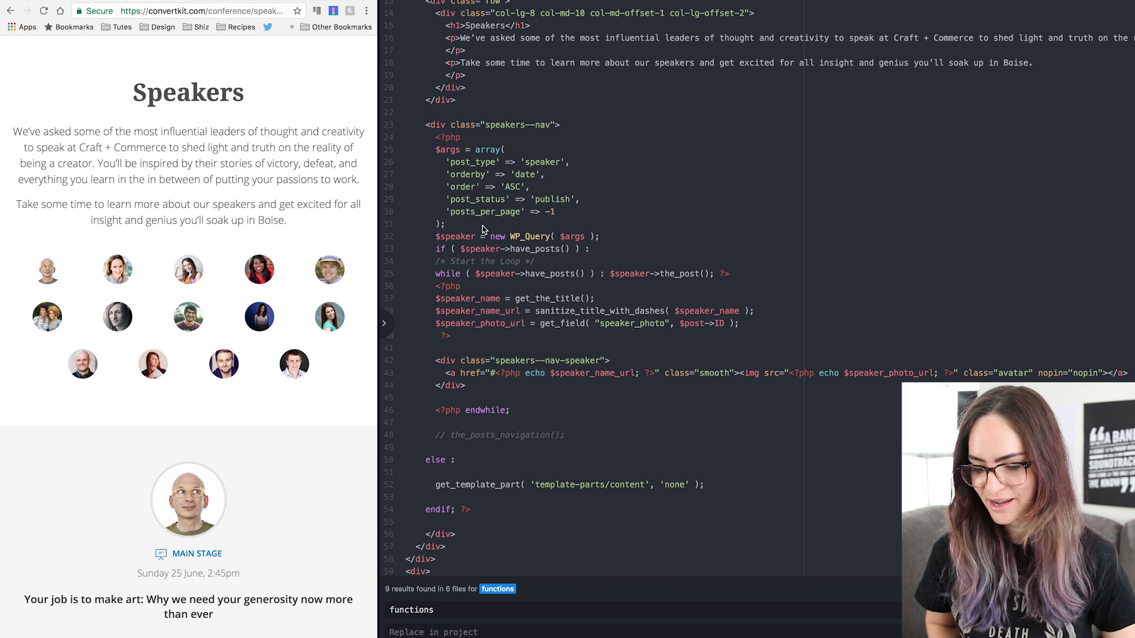
pyautogui.moveTo(665, 254)
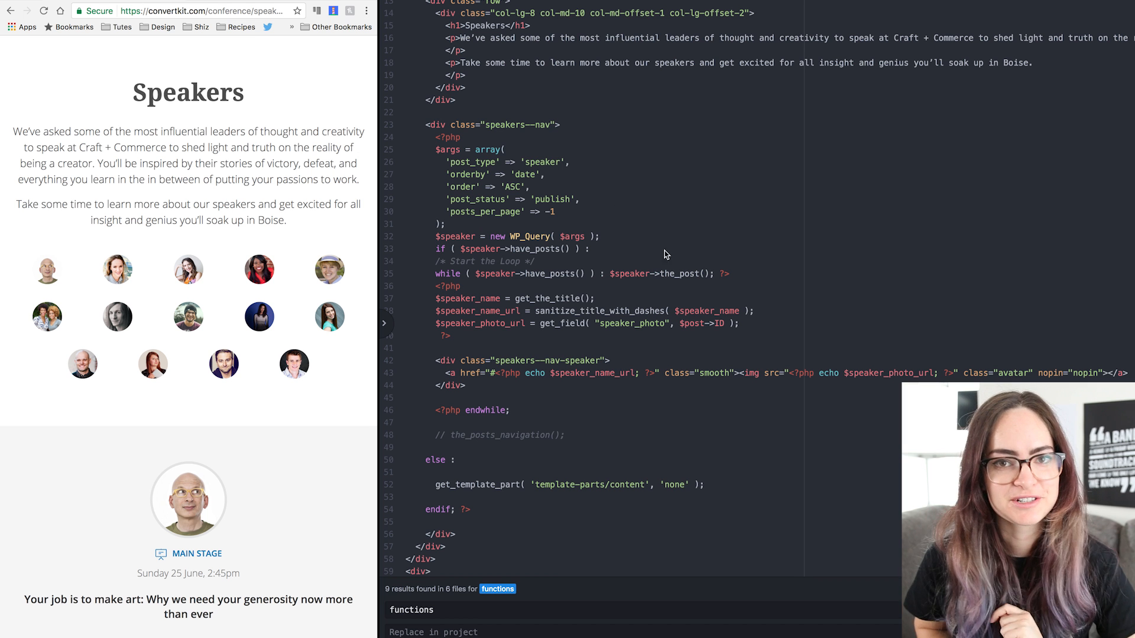
pyautogui.scroll(-3)
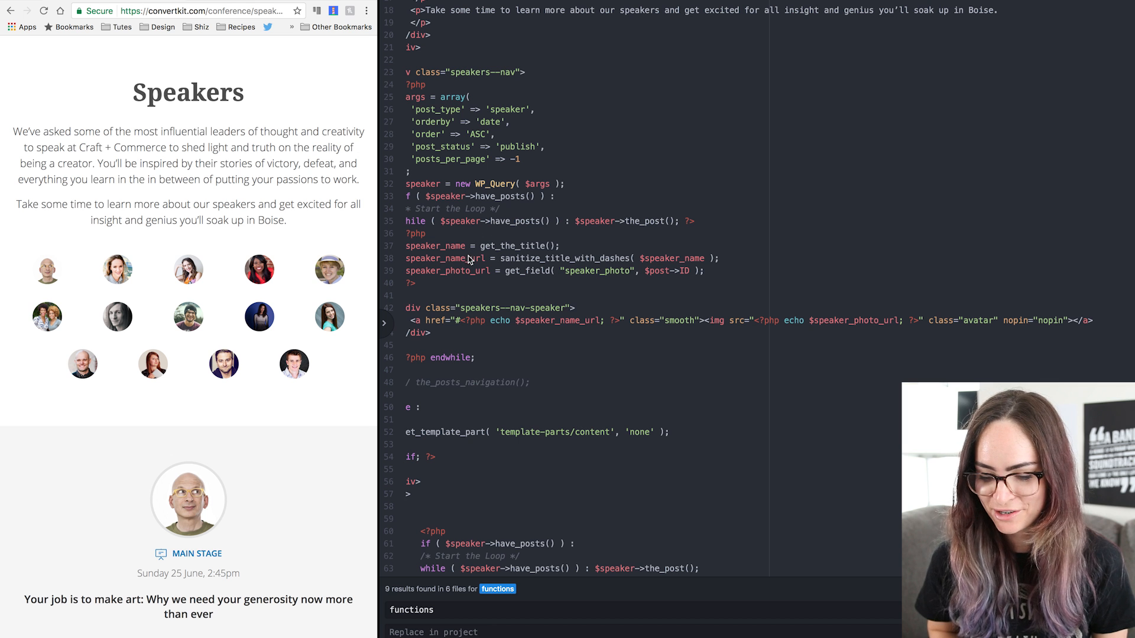
pyautogui.moveTo(426, 262)
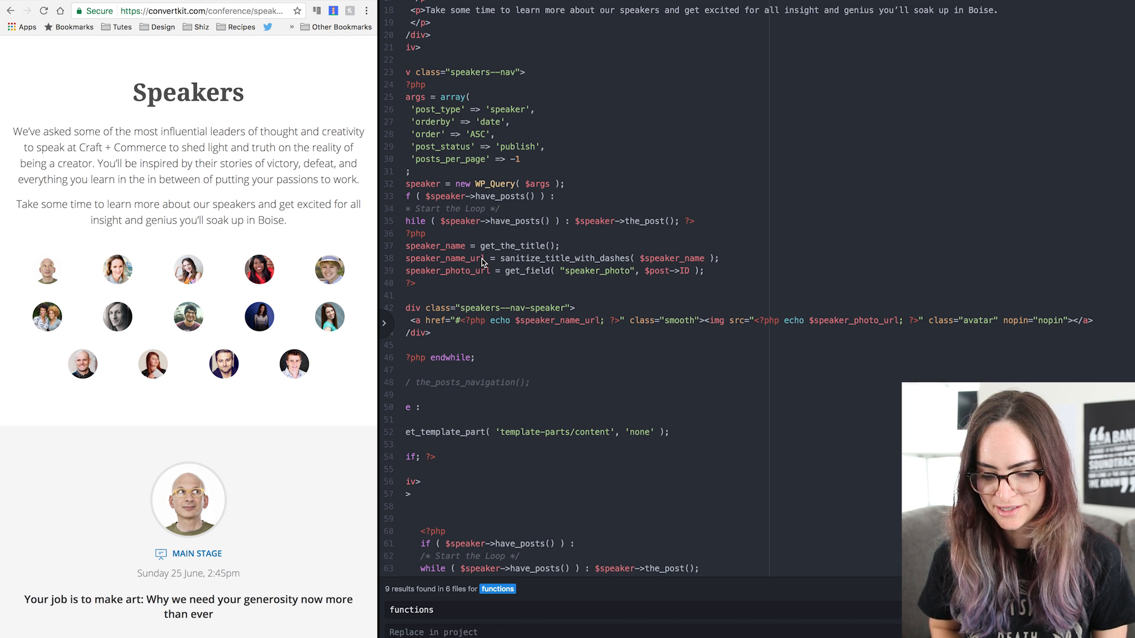
pyautogui.scroll(-3)
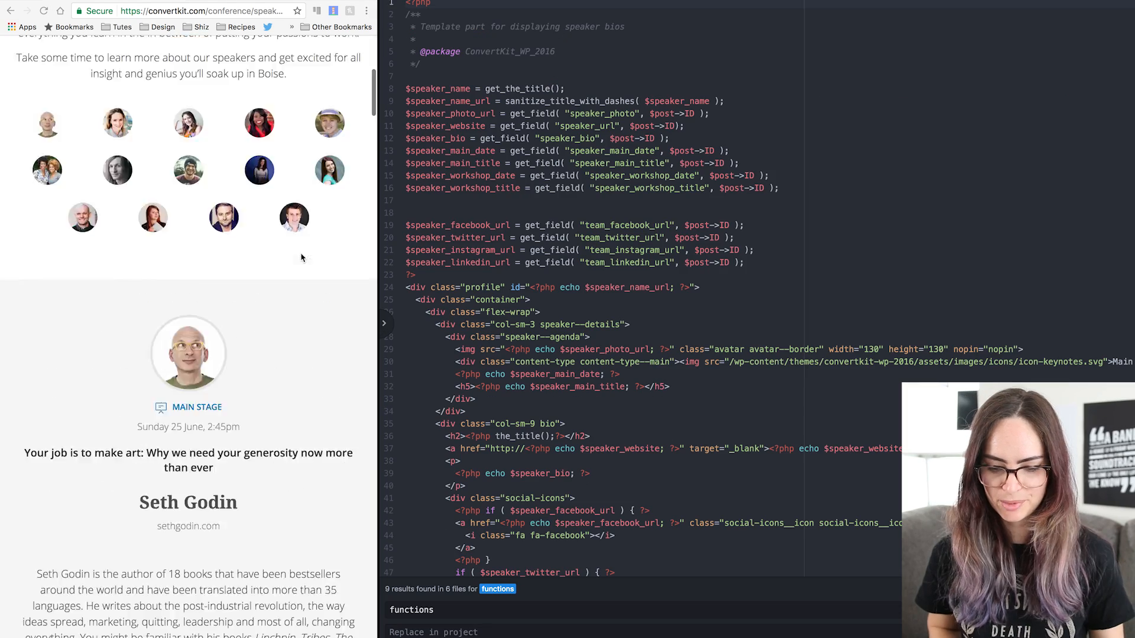
# Scroll the speaker bio template part, then open the popup speaker template.
pyautogui.scroll(-3)
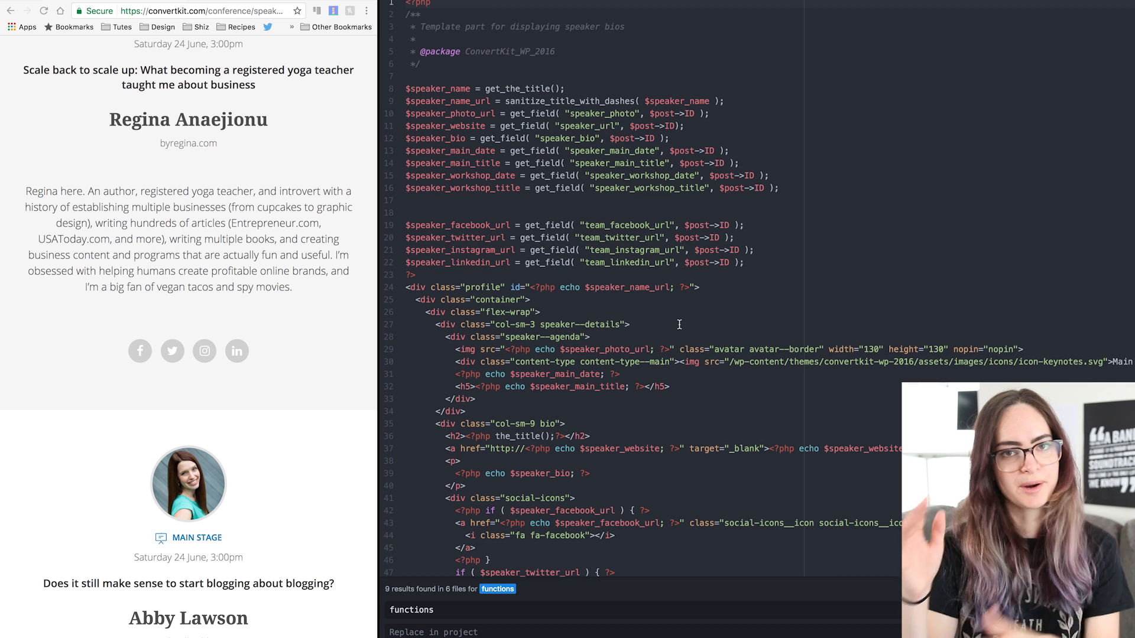
pyautogui.scroll(-3)
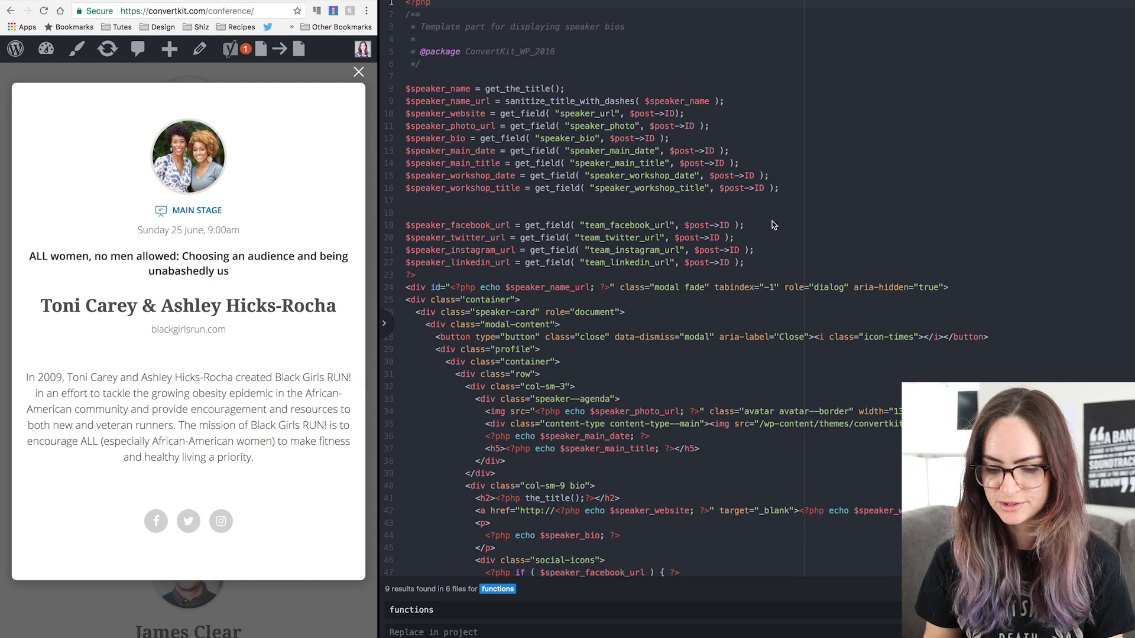
pyautogui.moveTo(387, 265)
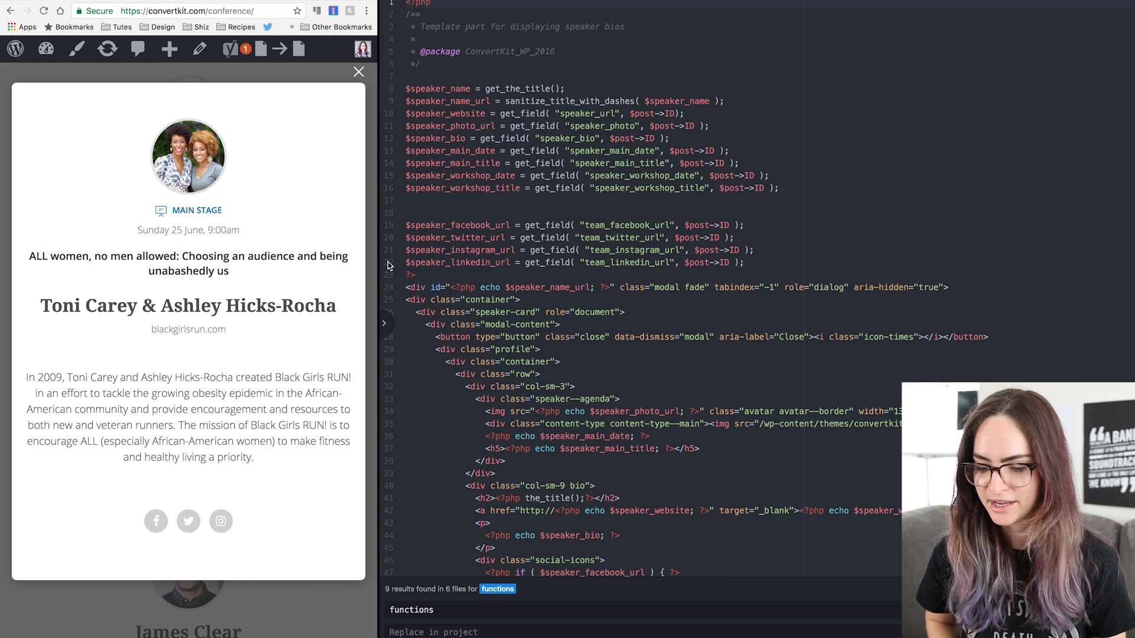
pyautogui.moveTo(375, 107)
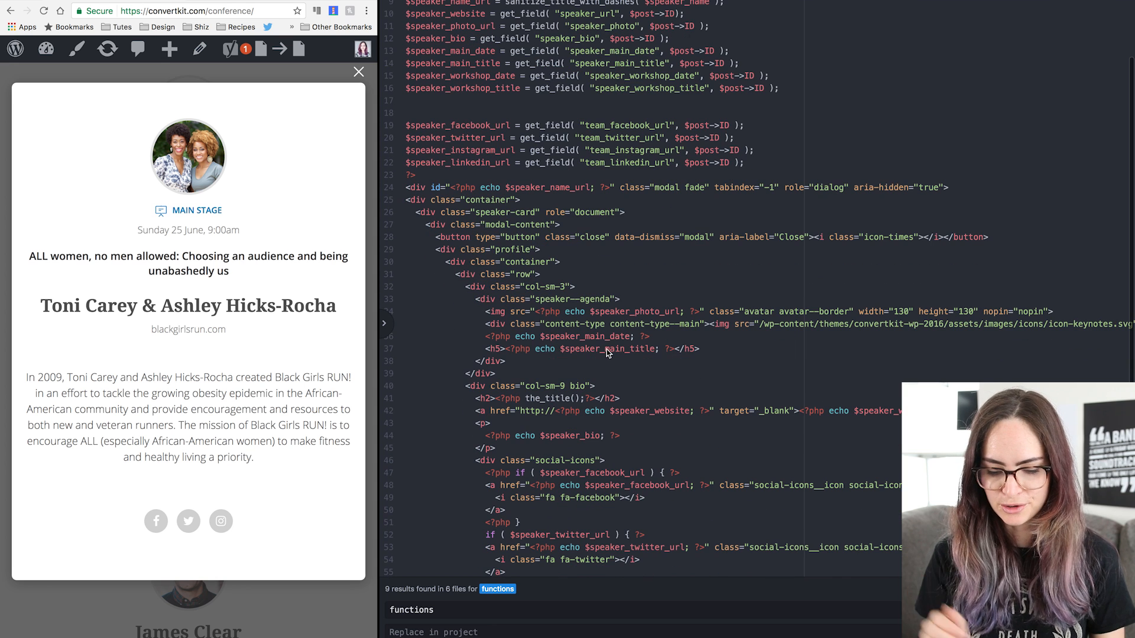
pyautogui.click(358, 72)
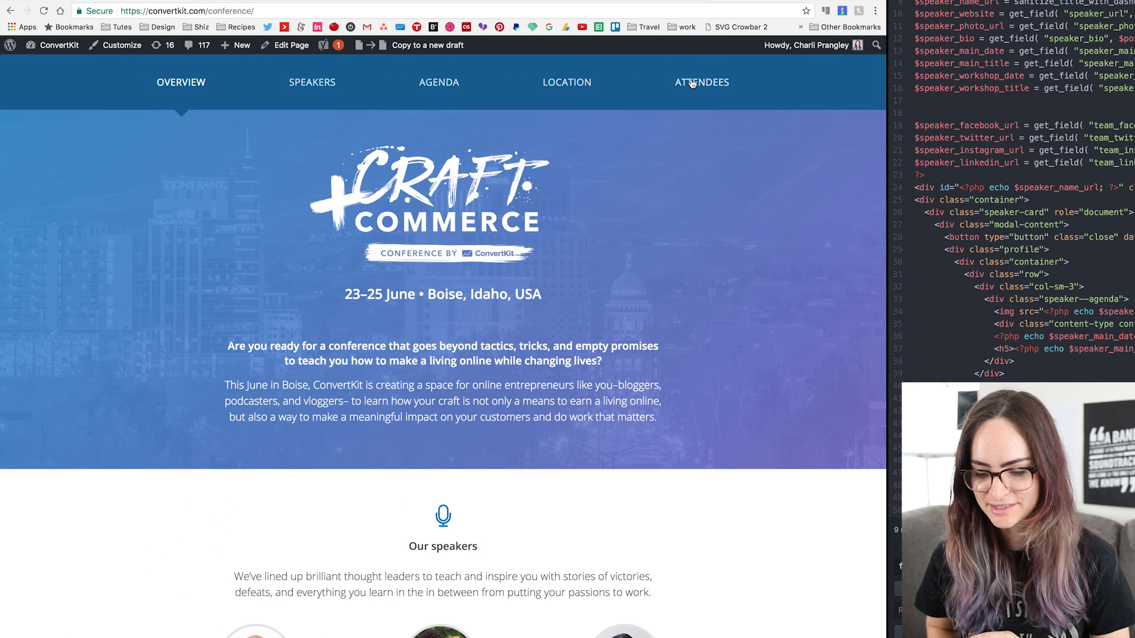
# Open the Attendees page and scroll over the attendee profile signup form.
pyautogui.click(701, 82)
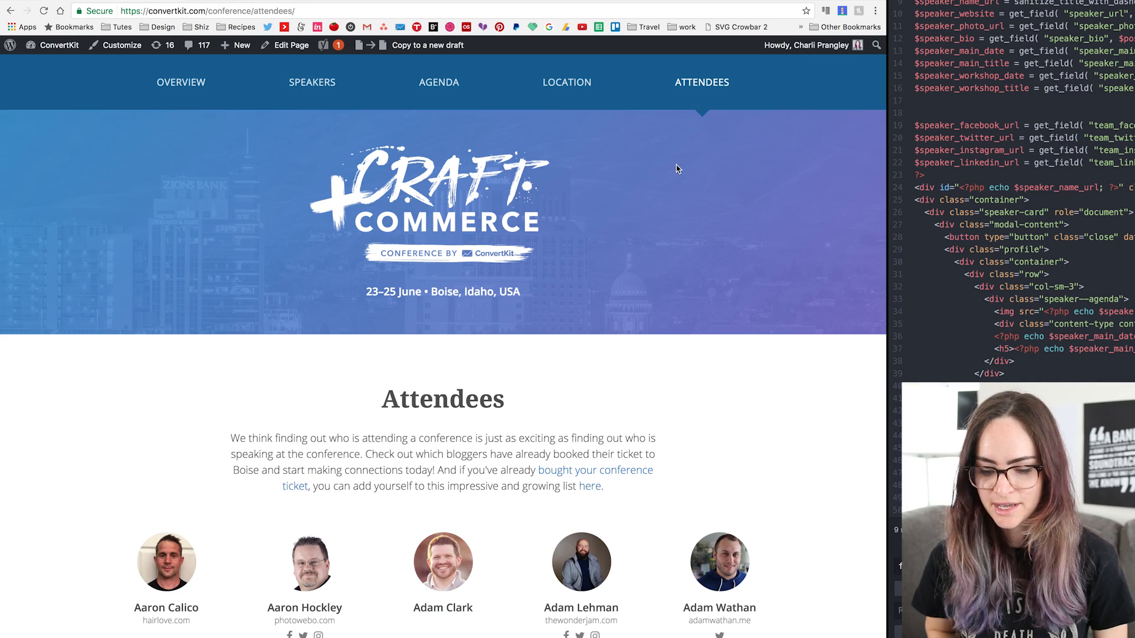
pyautogui.scroll(-3)
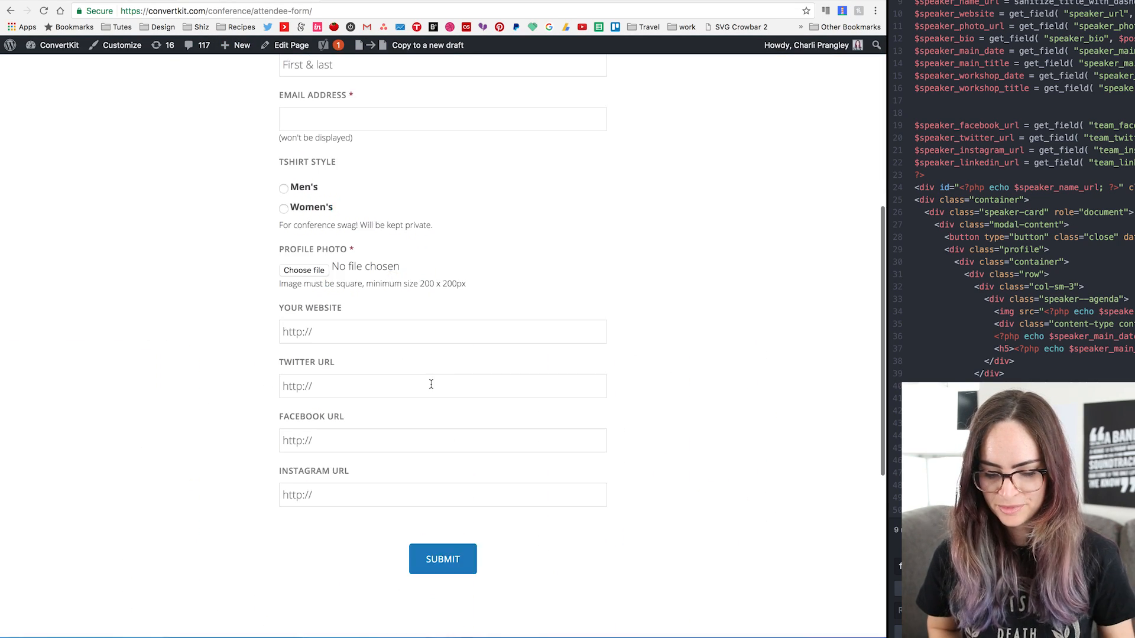
pyautogui.scroll(3)
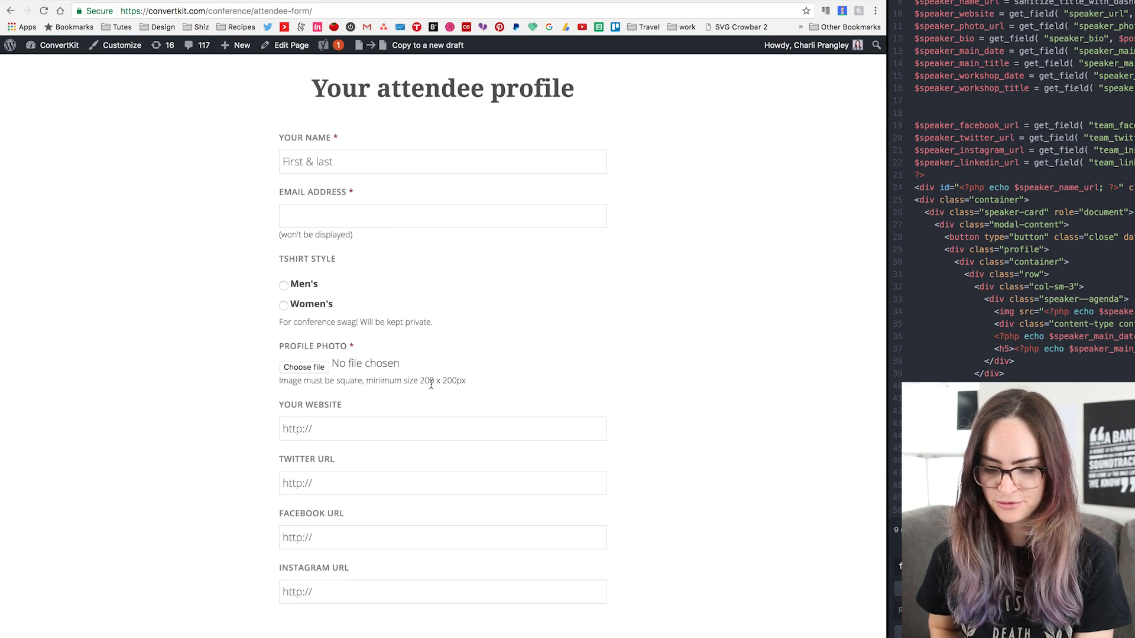
pyautogui.moveTo(226, 223)
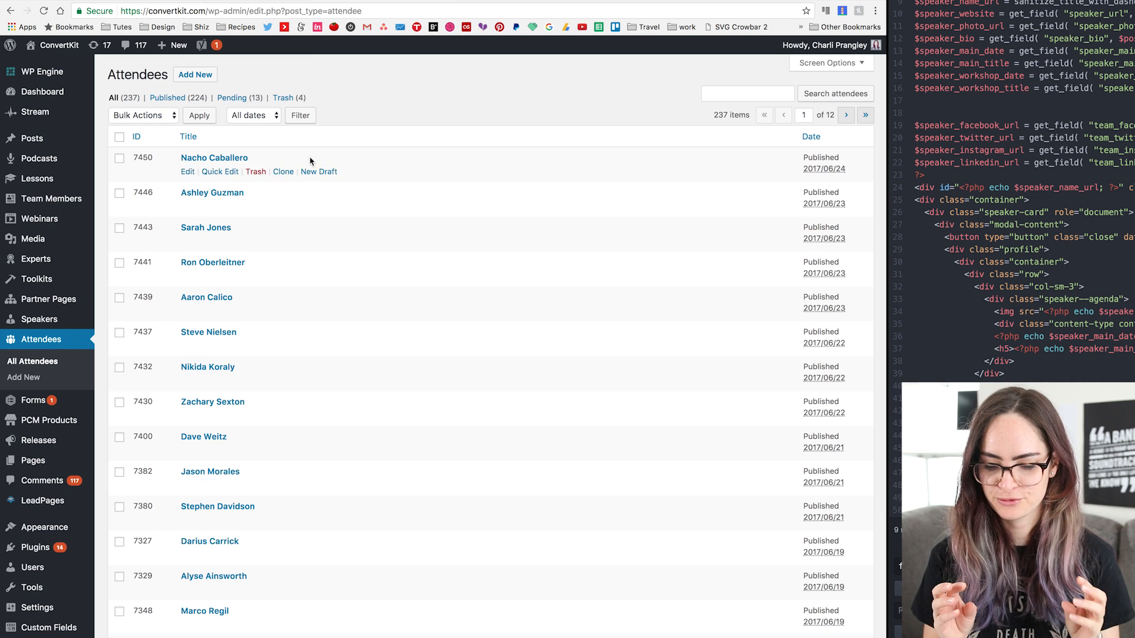
pyautogui.moveTo(302, 159)
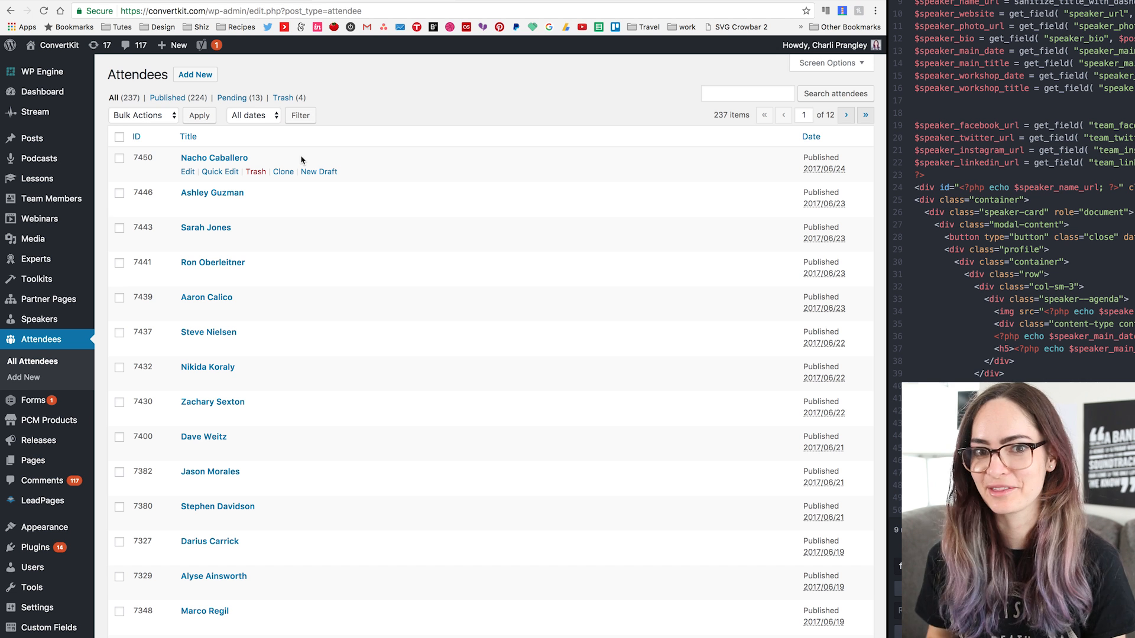
pyautogui.moveTo(884, 196)
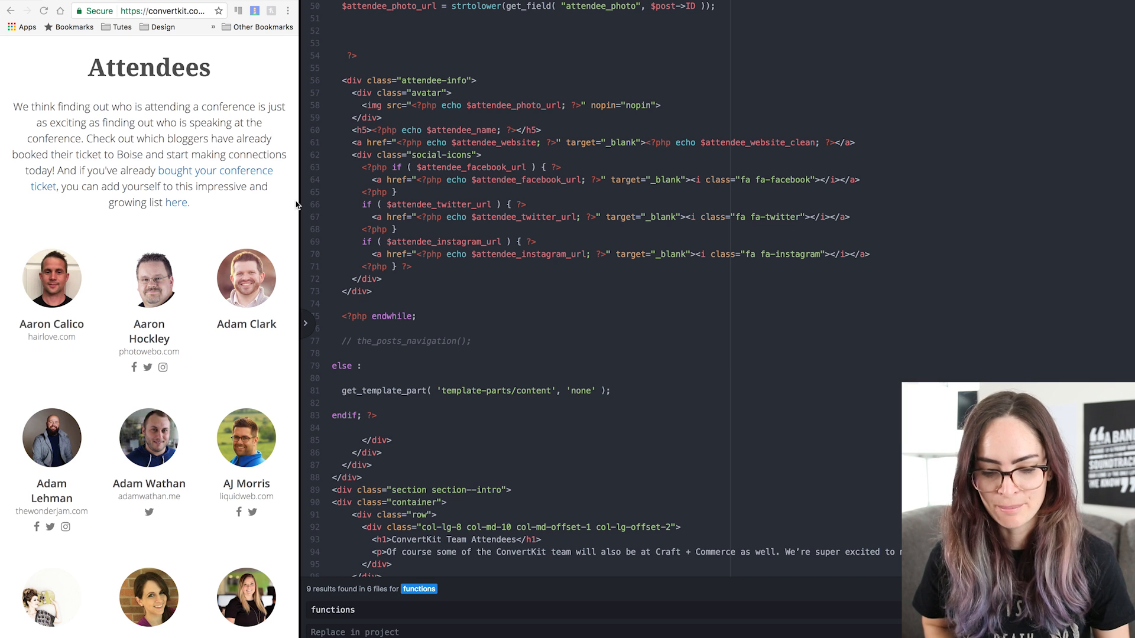
# Scroll the narrow Attendees page's photo, website and social icon grid.
pyautogui.scroll(-3)
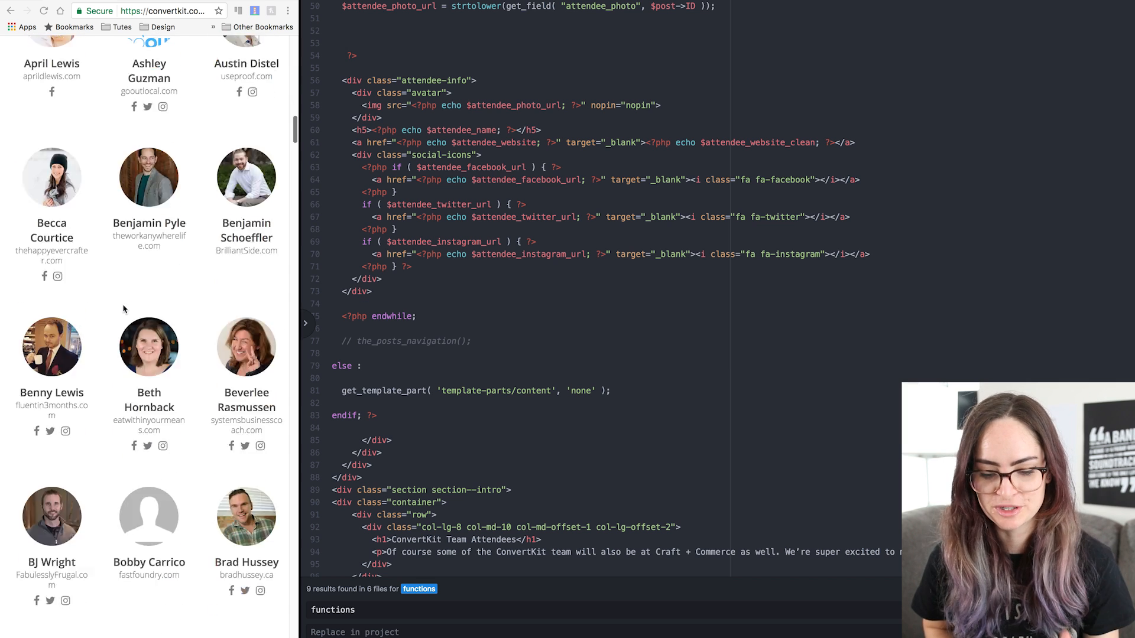
pyautogui.scroll(-3)
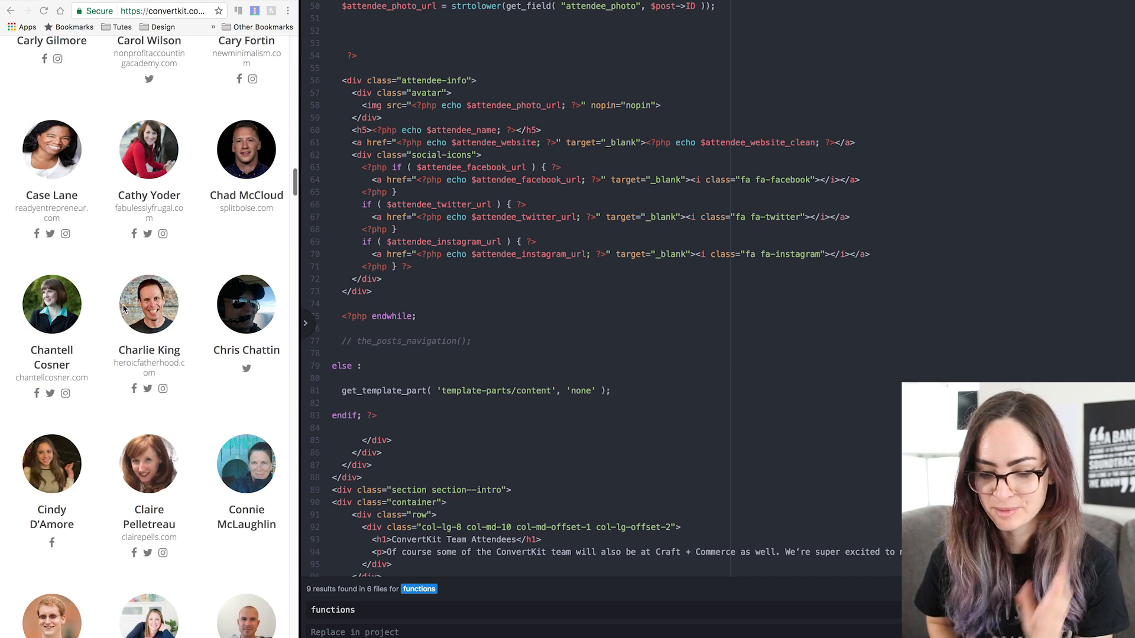
pyautogui.scroll(-3)
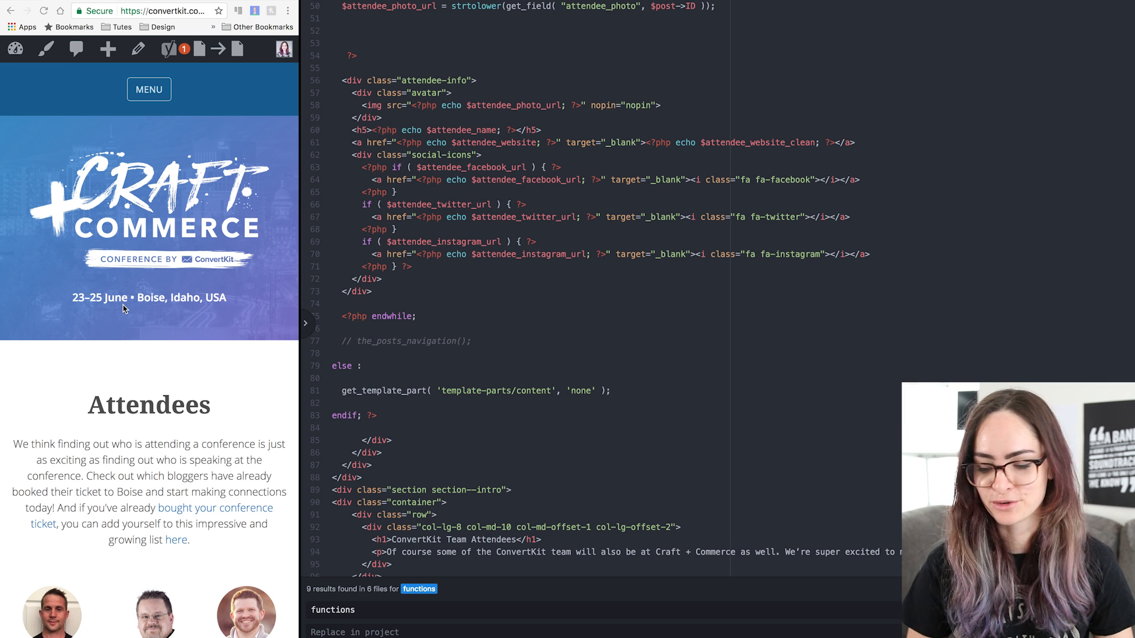
pyautogui.scroll(-3)
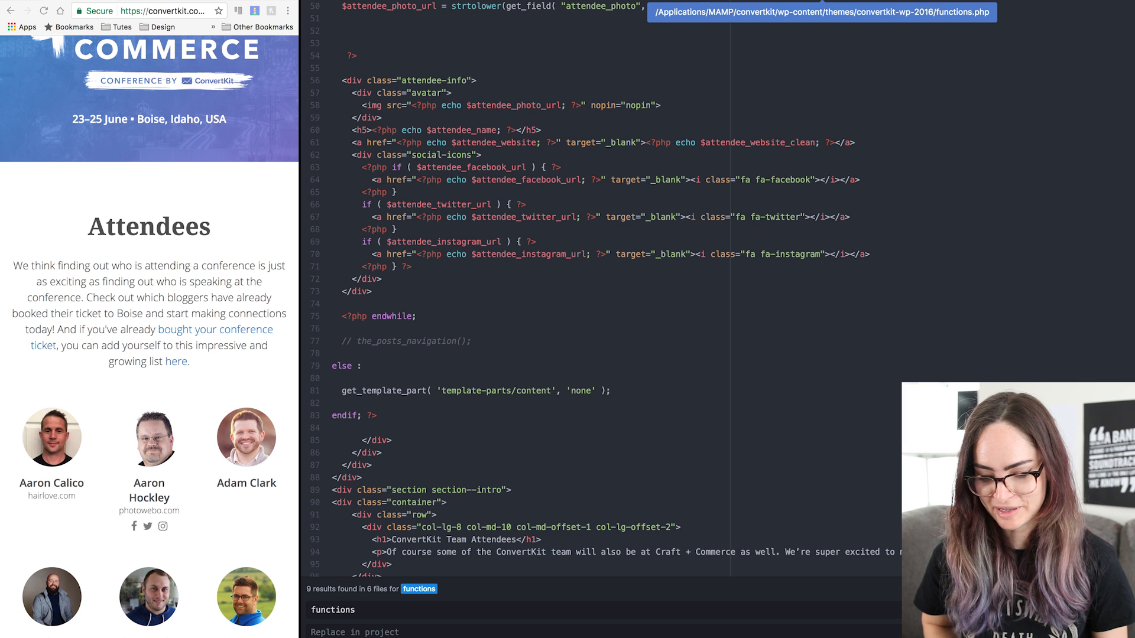
# Scroll functions.php down to the gf_resize_images 200x200 image-resize hook.
pyautogui.scroll(-3)
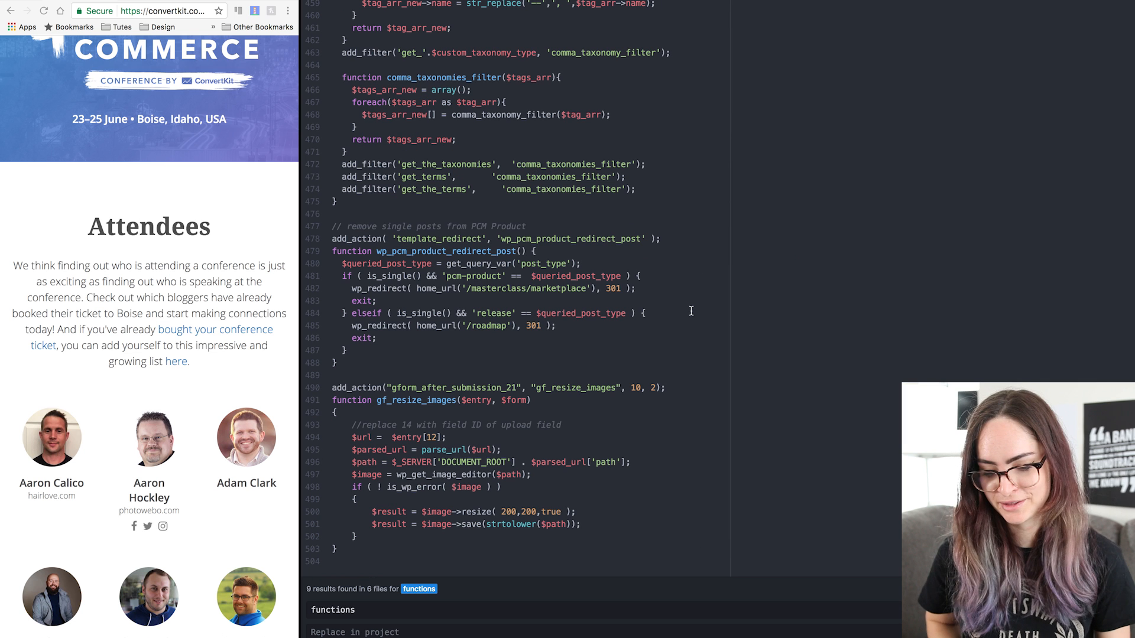
pyautogui.moveTo(395, 372)
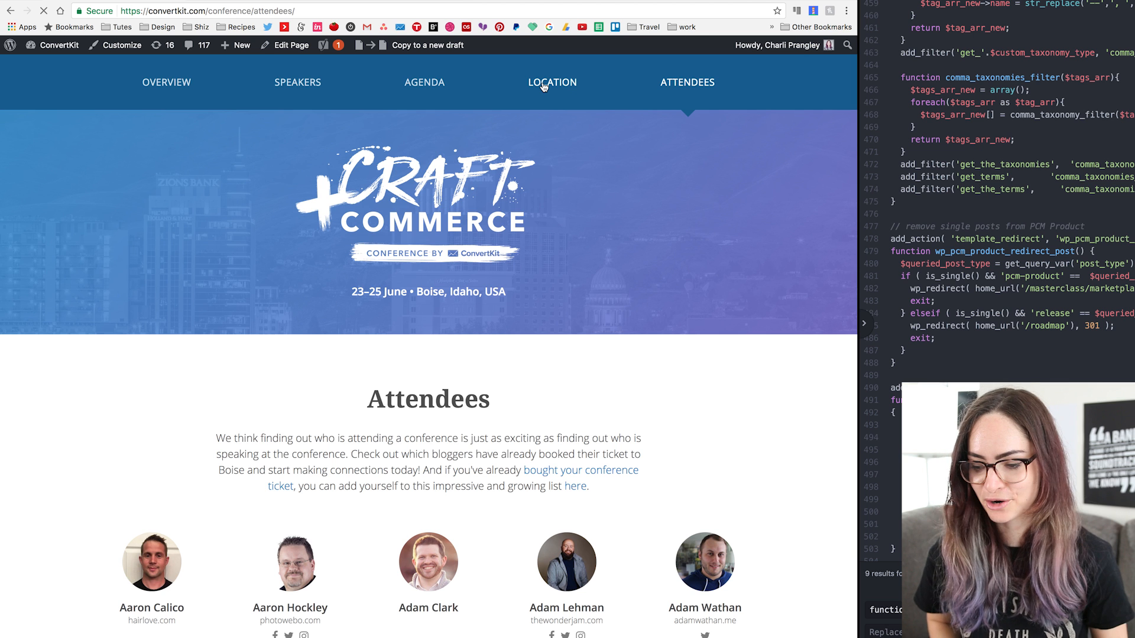
# Open the Location page and scroll to The venue and Where to stay.
pyautogui.click(552, 82)
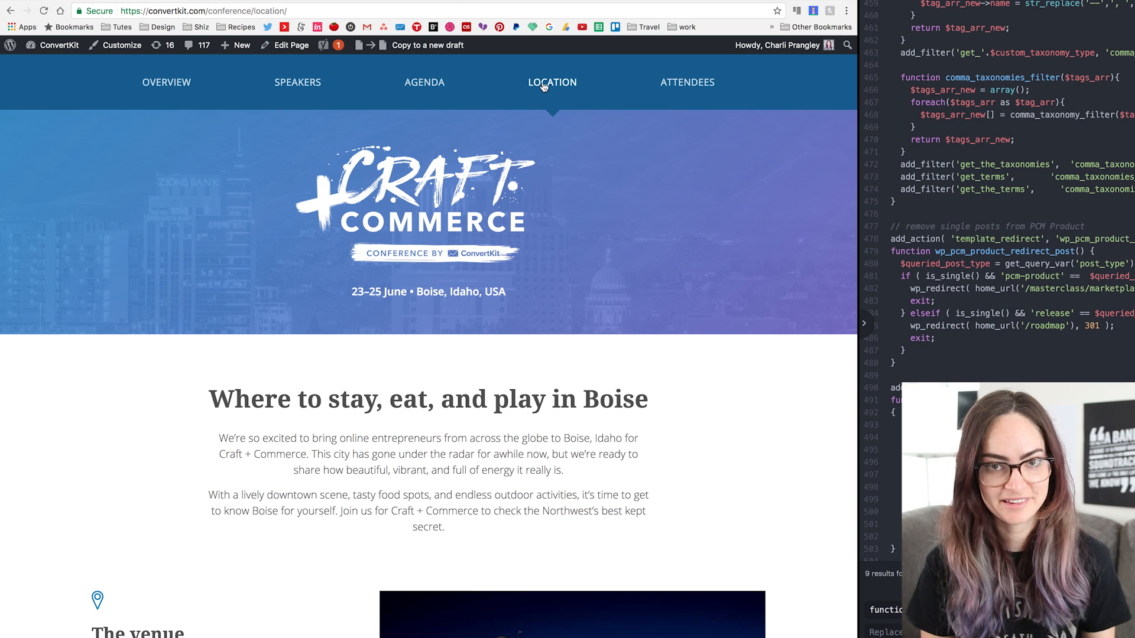
pyautogui.scroll(-3)
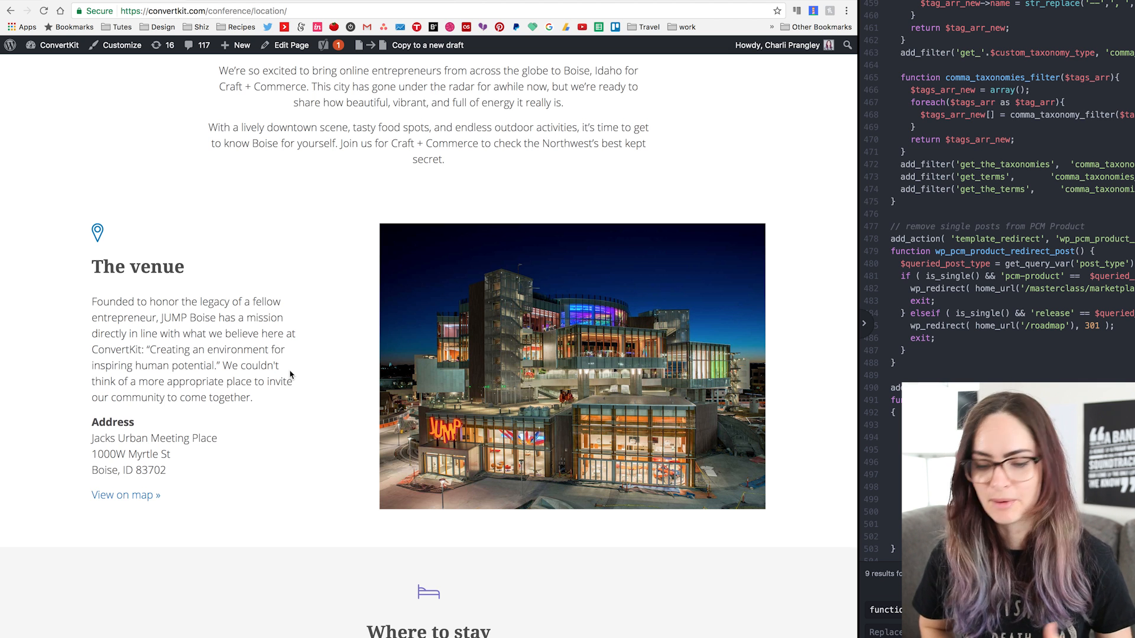
pyautogui.scroll(-3)
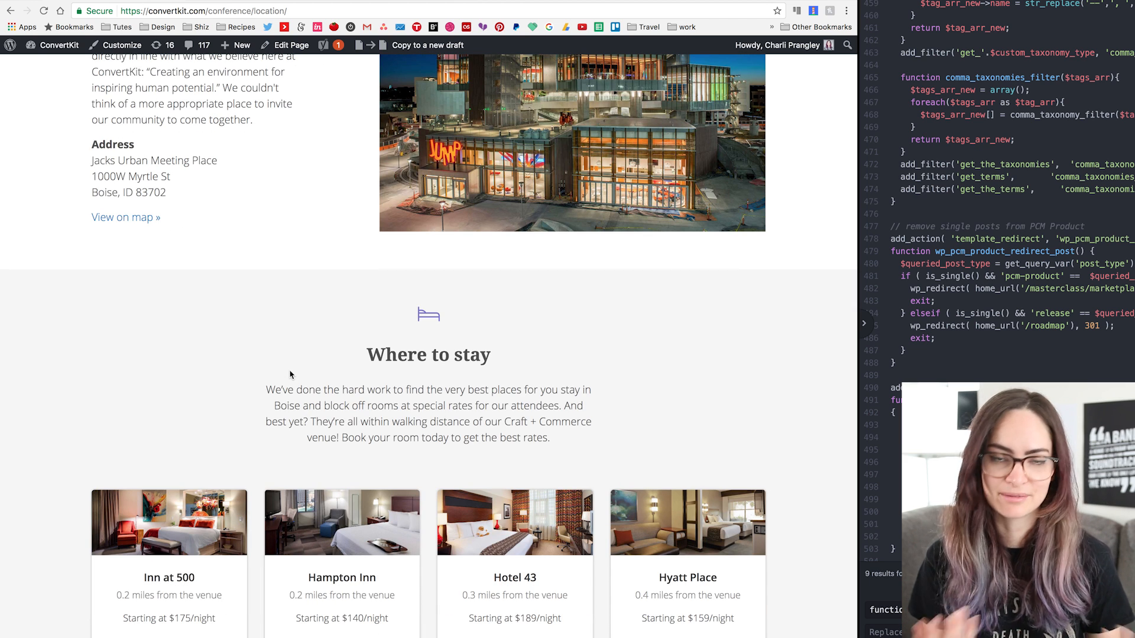
pyautogui.scroll(-3)
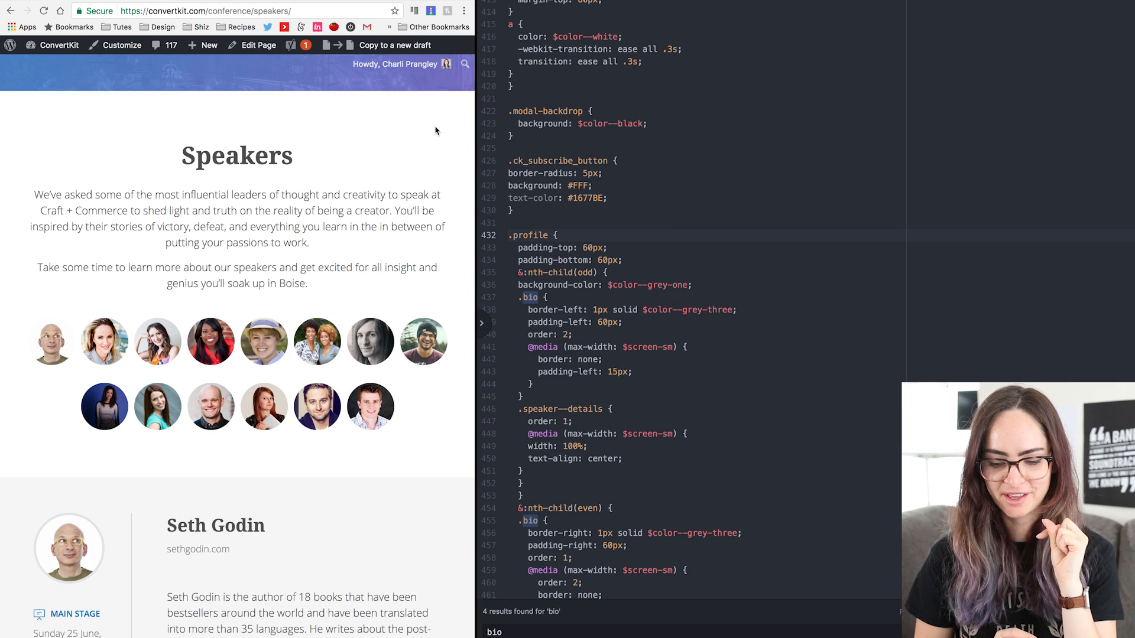
# View the .profile nth-child and flex order rules beside the Speakers page.
pyautogui.scroll(-3)
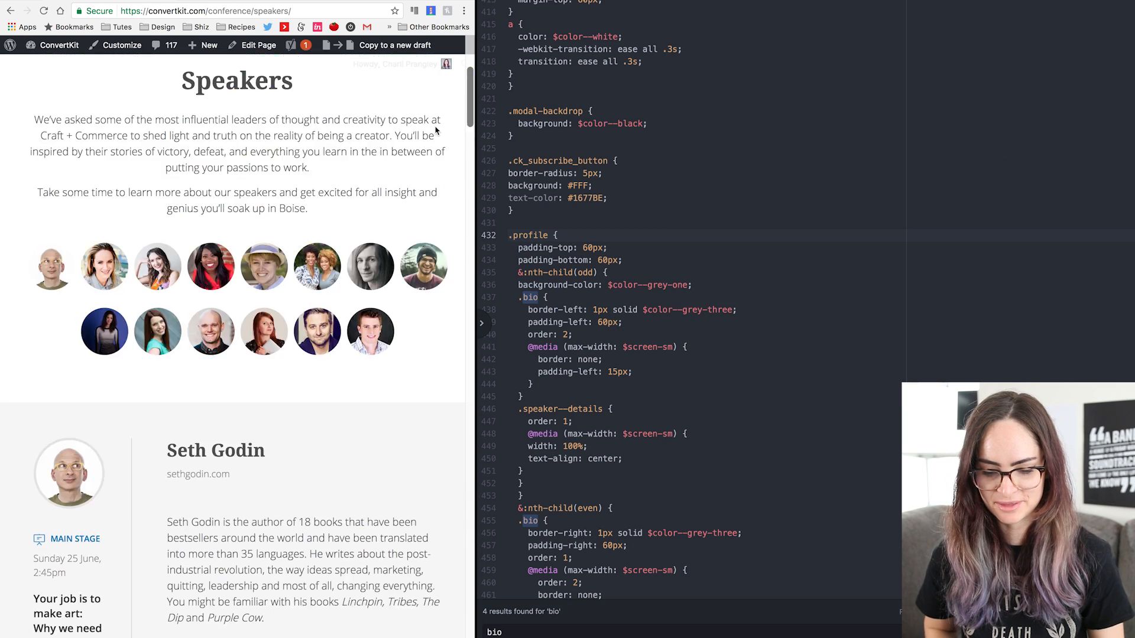
pyautogui.scroll(-3)
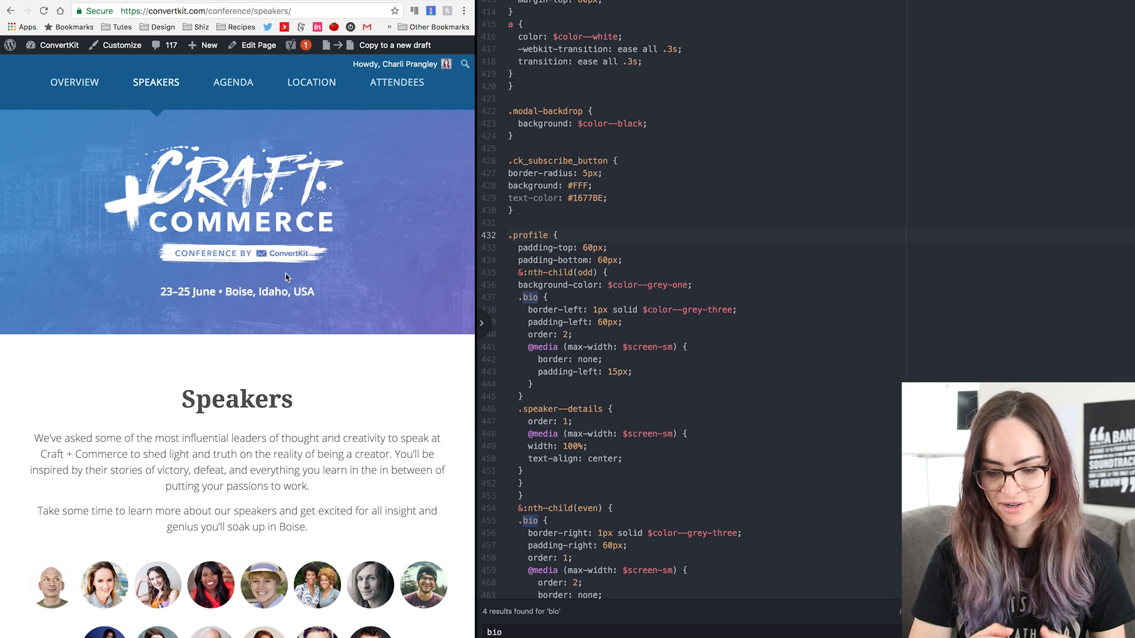
pyautogui.moveTo(536, 297)
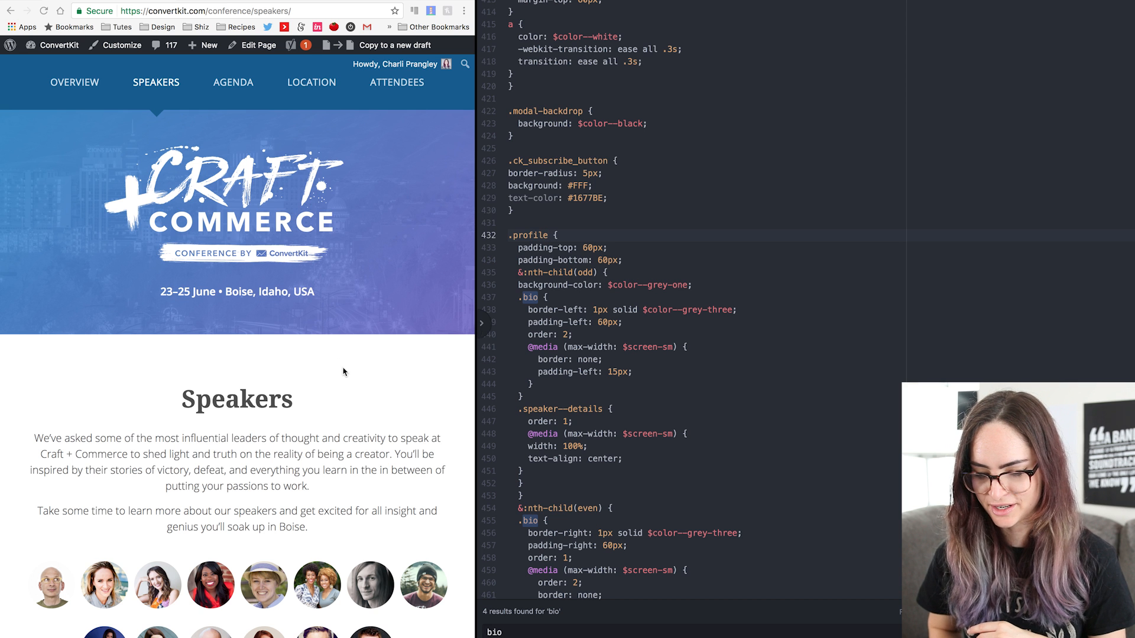
pyautogui.click(51, 585)
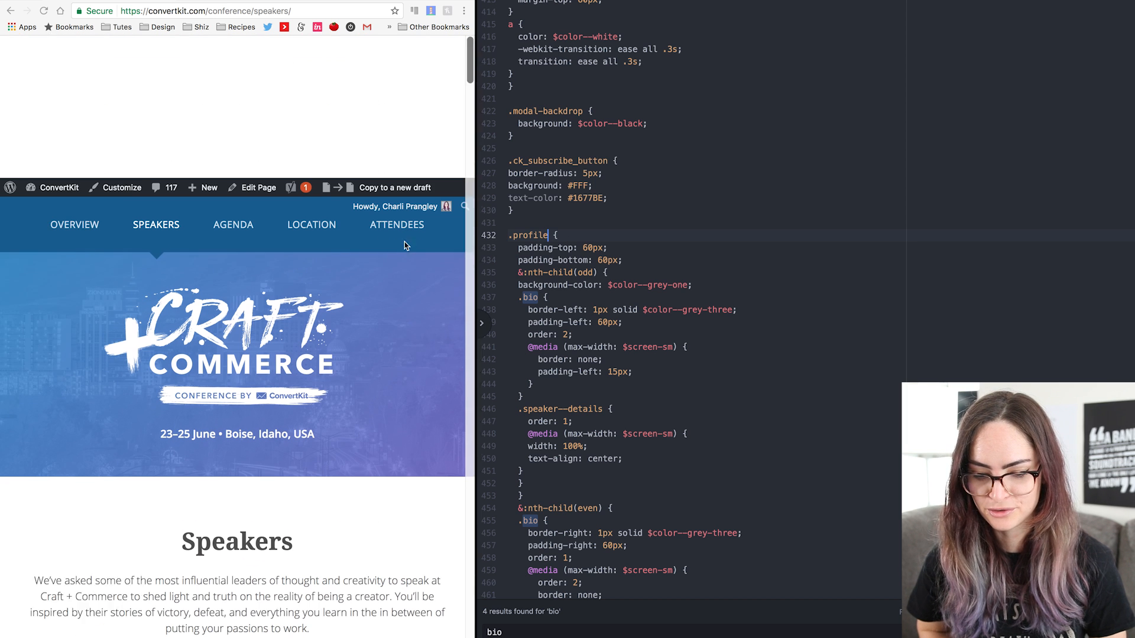
pyautogui.scroll(-3)
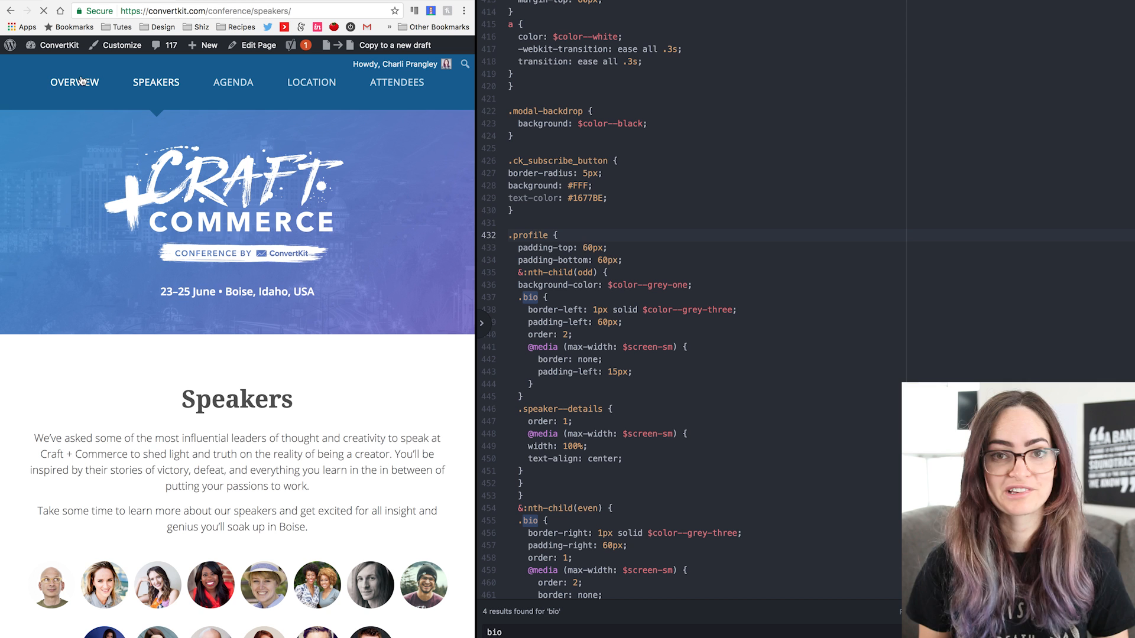
# Scroll the Overview page to closed ticket sales, then return to Speakers.
pyautogui.click(74, 82)
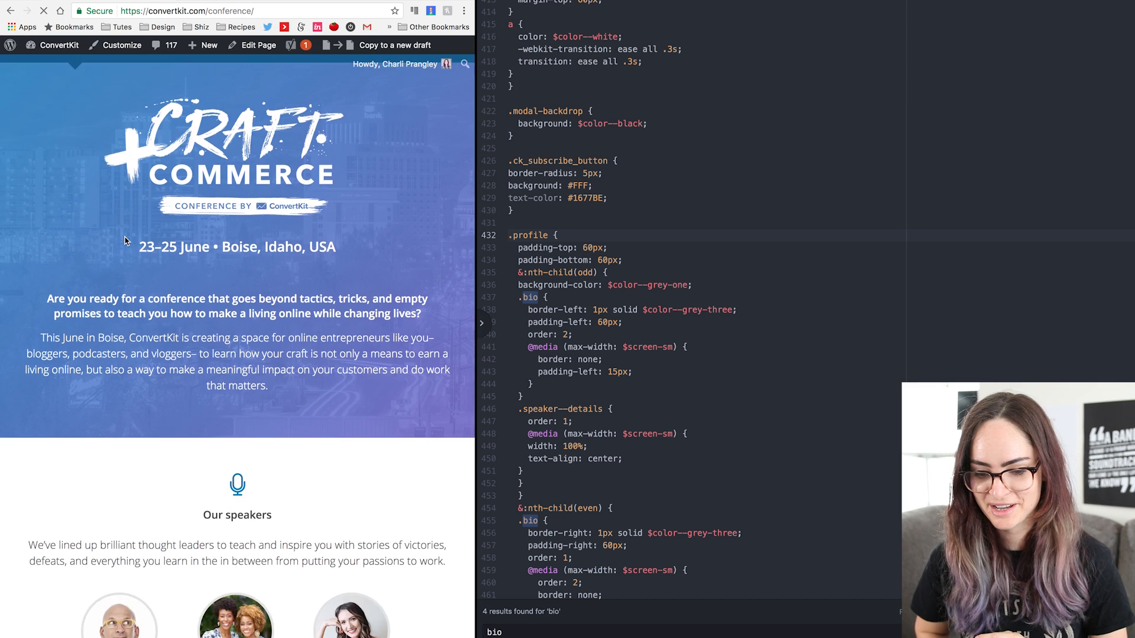
pyautogui.scroll(-3)
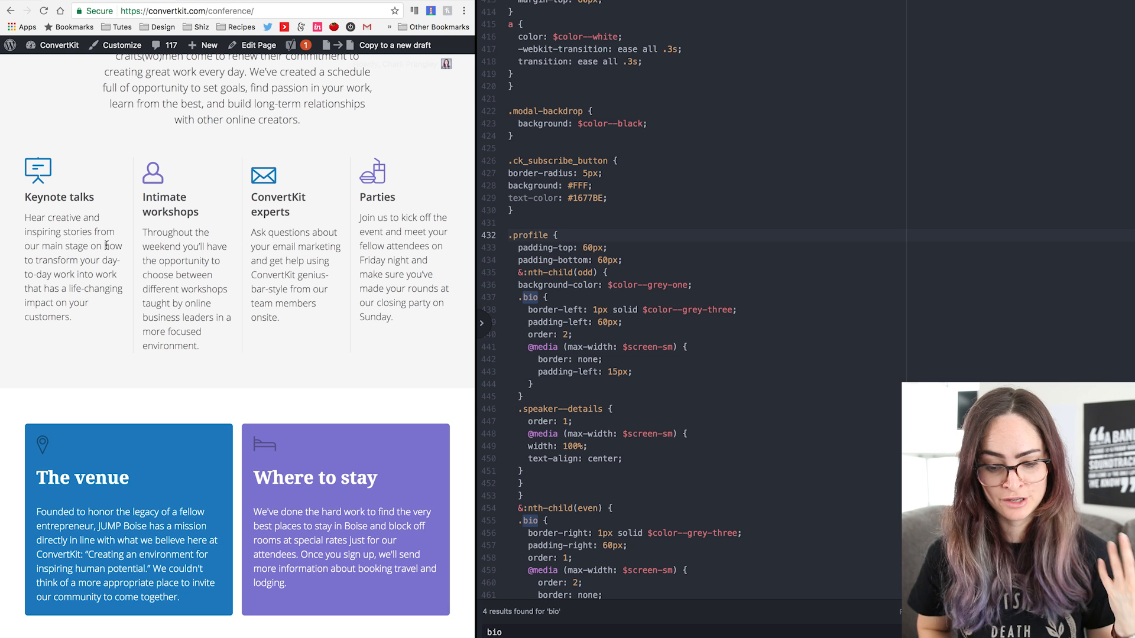
pyautogui.moveTo(135, 77)
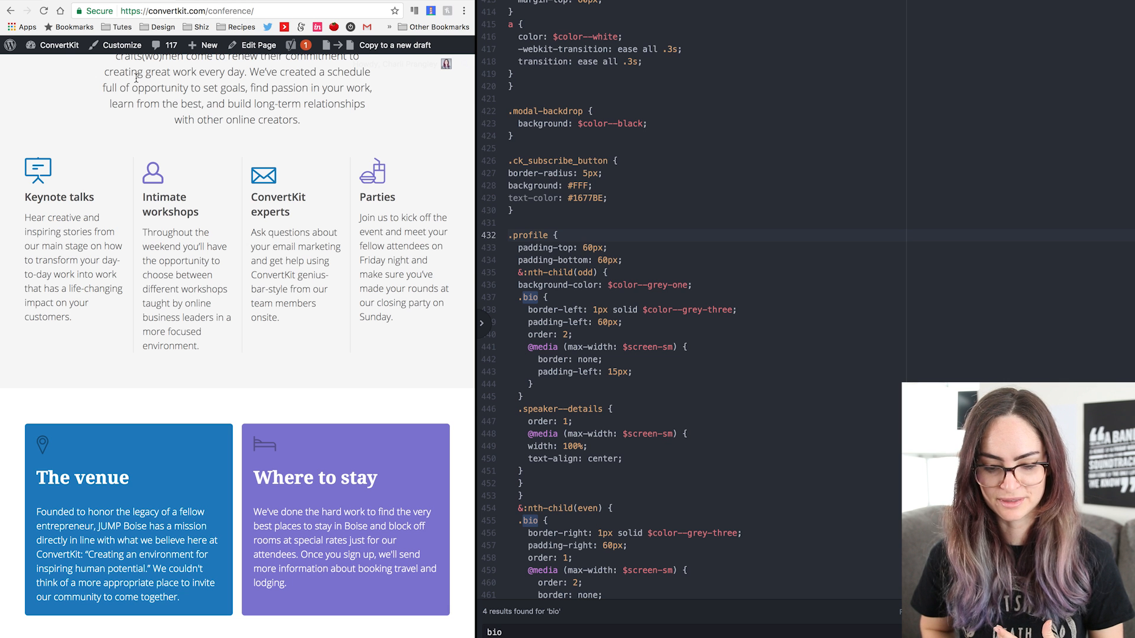
pyautogui.moveTo(329, 316)
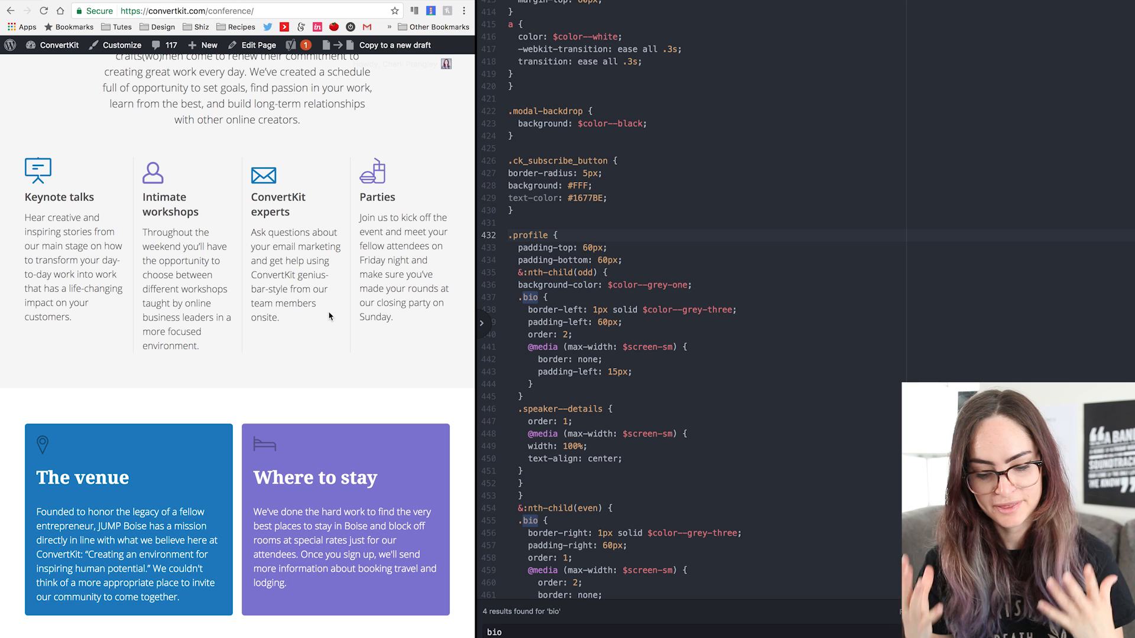
pyautogui.moveTo(293, 593)
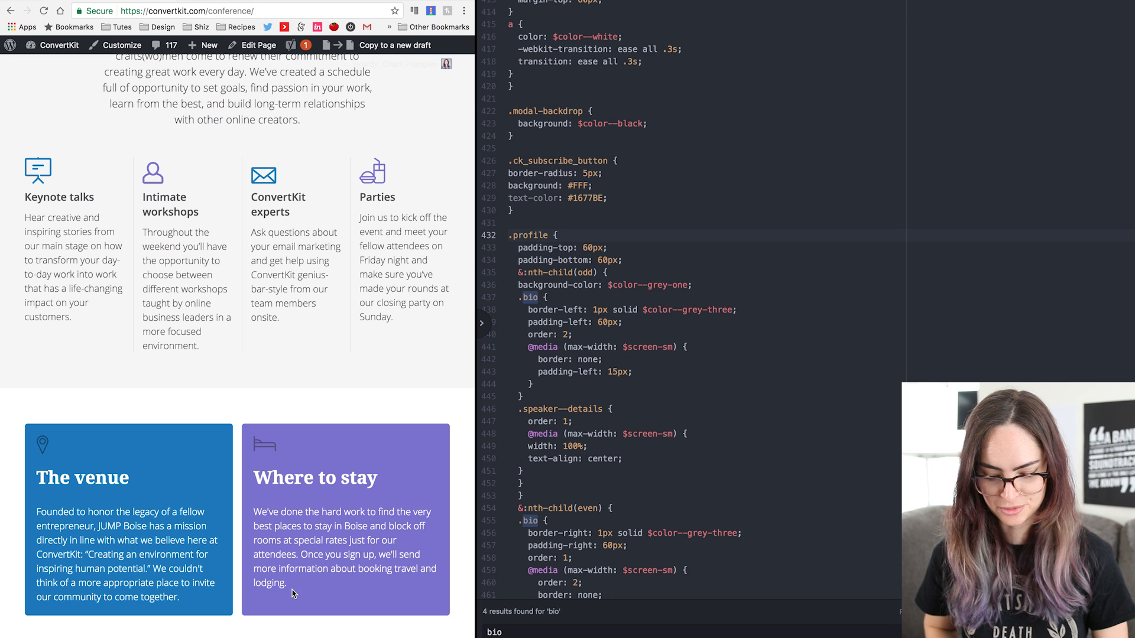
pyautogui.moveTo(249, 427)
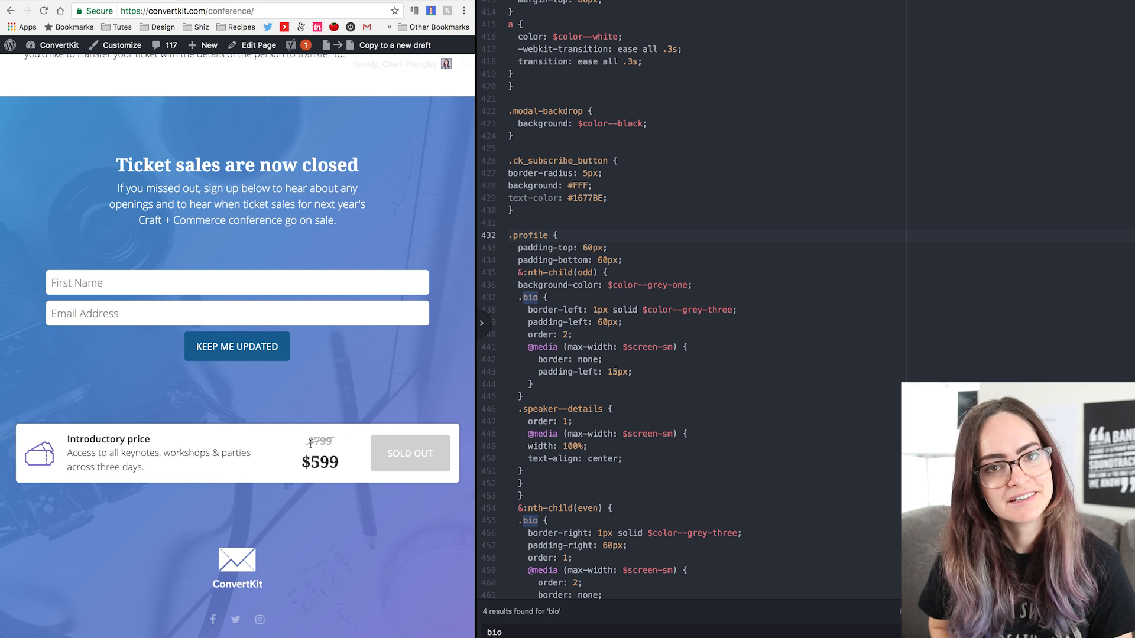
pyautogui.moveTo(345, 429)
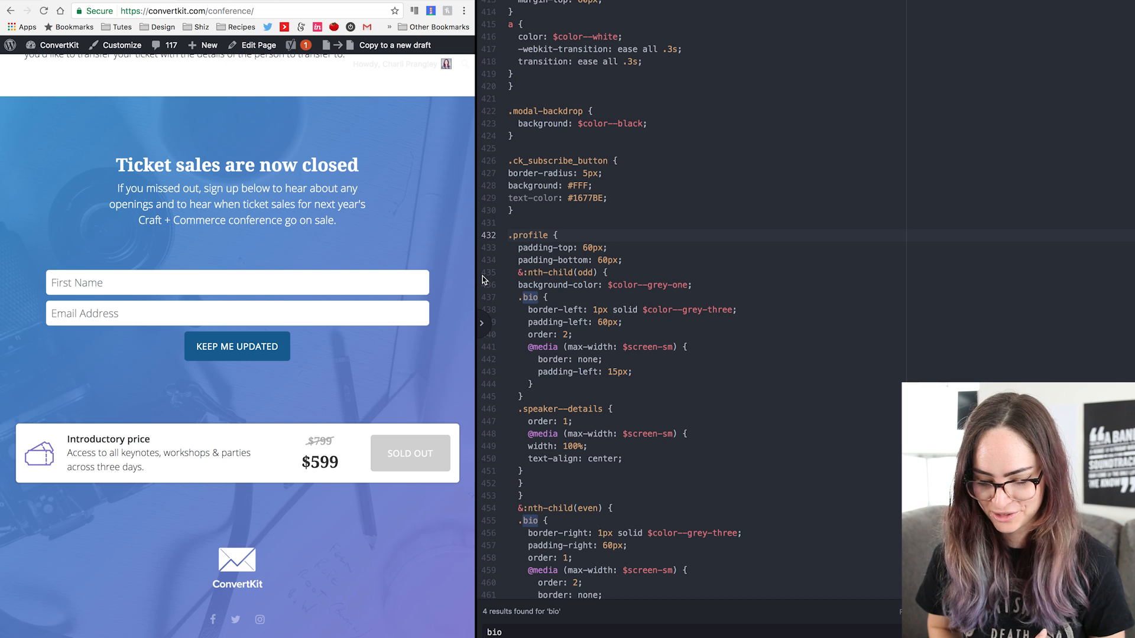
pyautogui.click(191, 81)
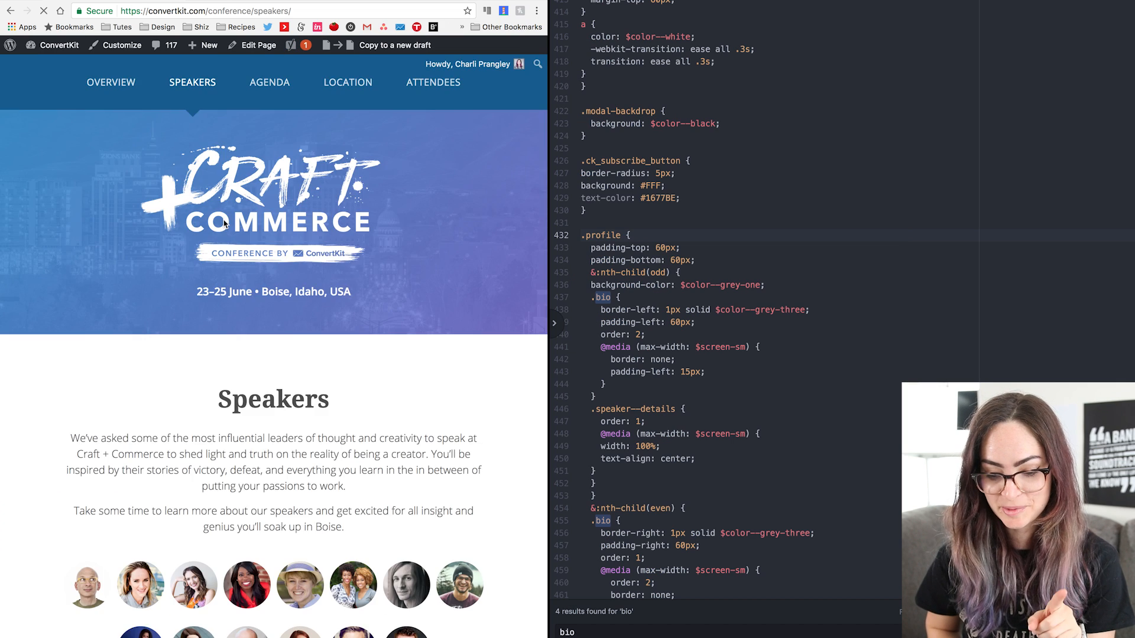
# Scroll through the narrow Speakers page, from Seth Godin's stacked profile to Sarah Kathleen Peck's.
pyautogui.scroll(-3)
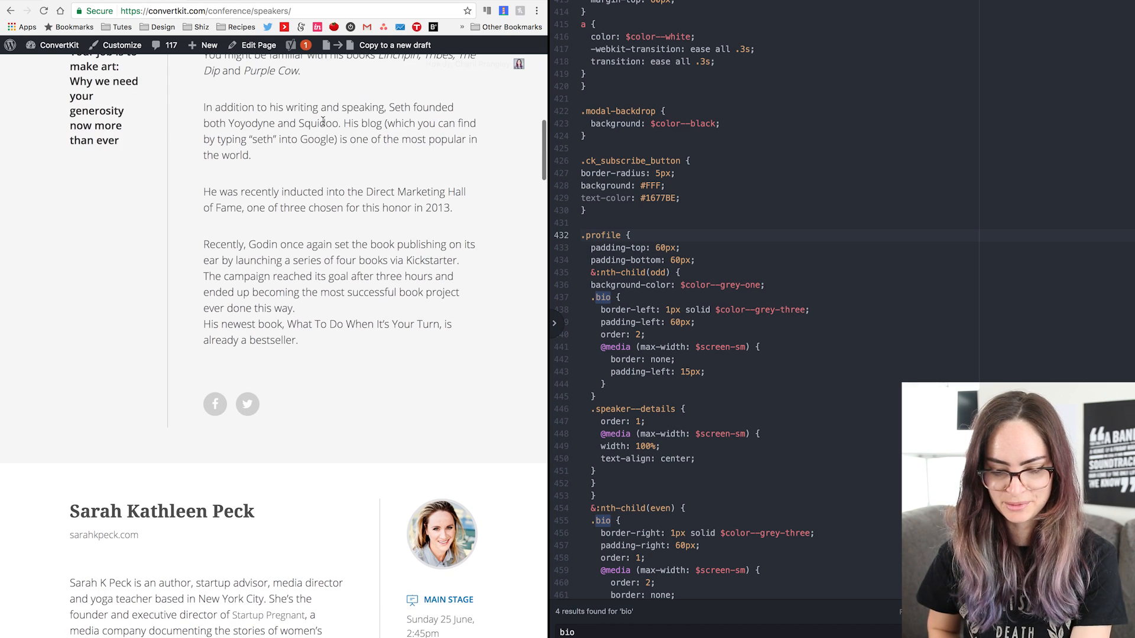
pyautogui.scroll(-3)
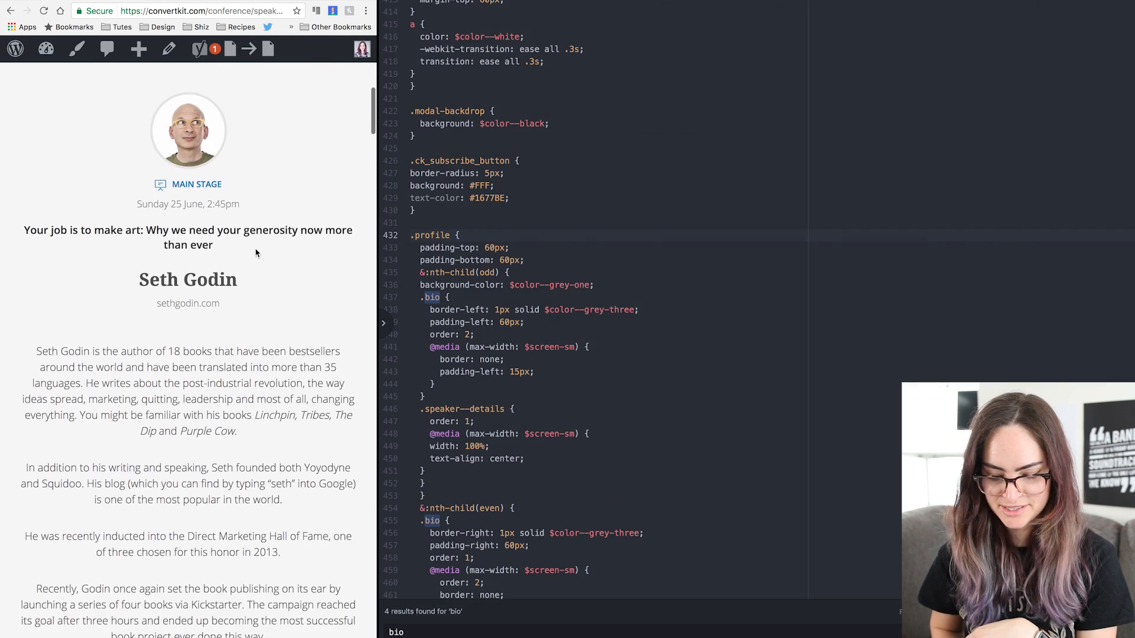
pyautogui.scroll(-3)
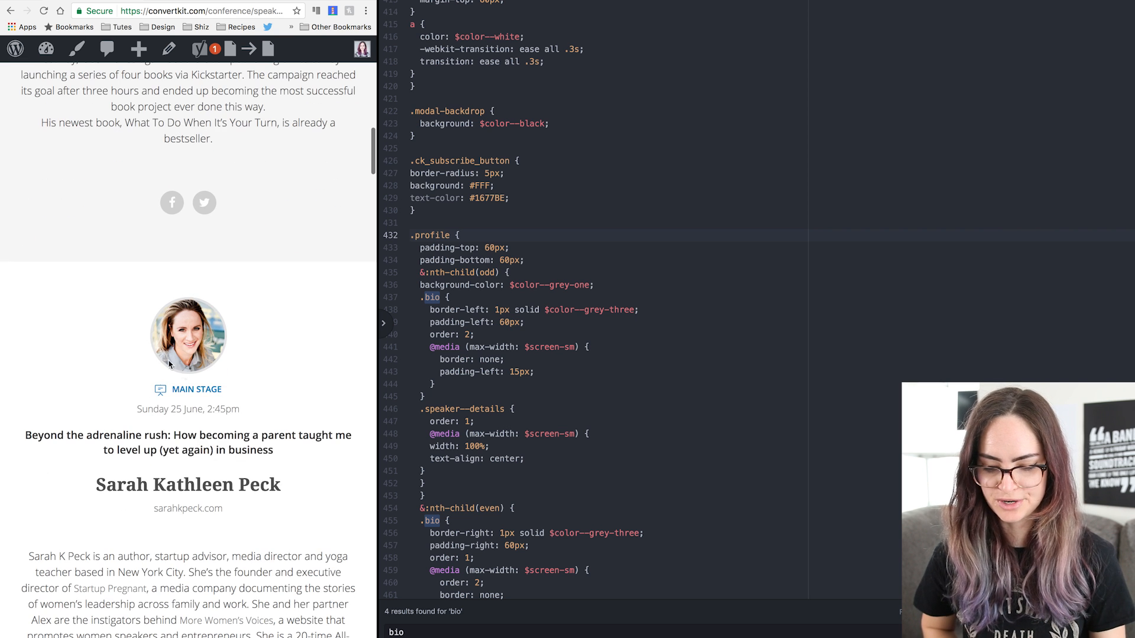
pyautogui.moveTo(226, 317)
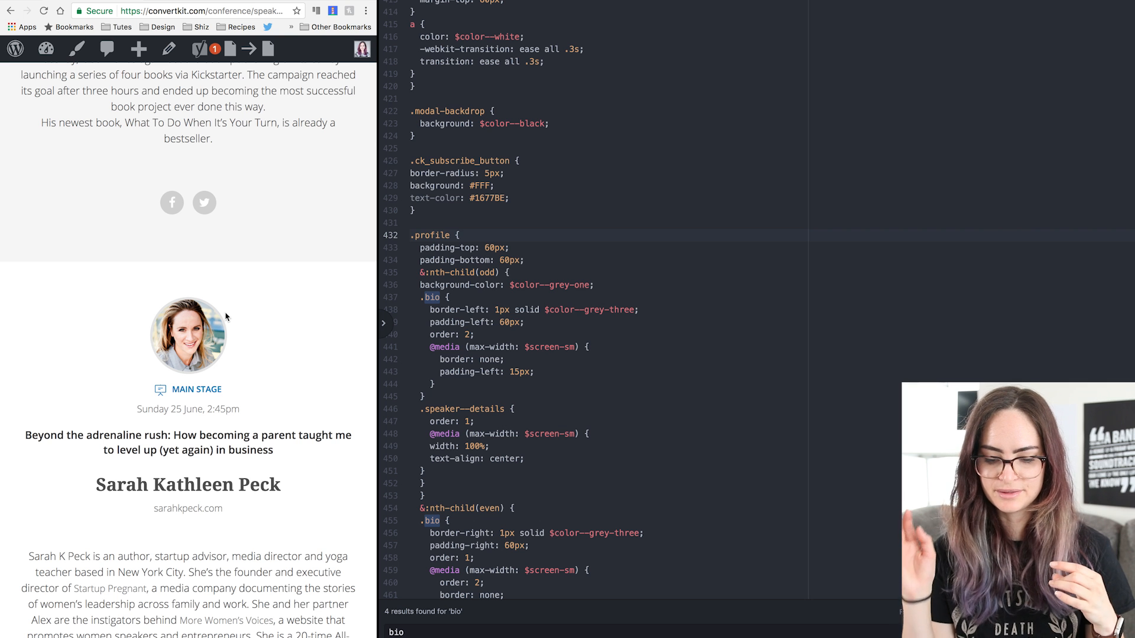